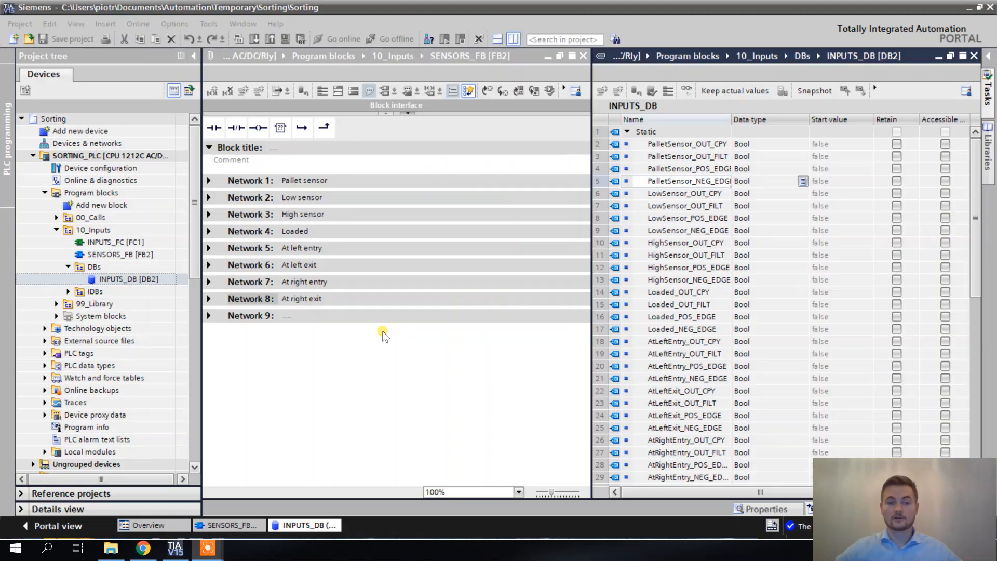
mouse_move(346, 299)
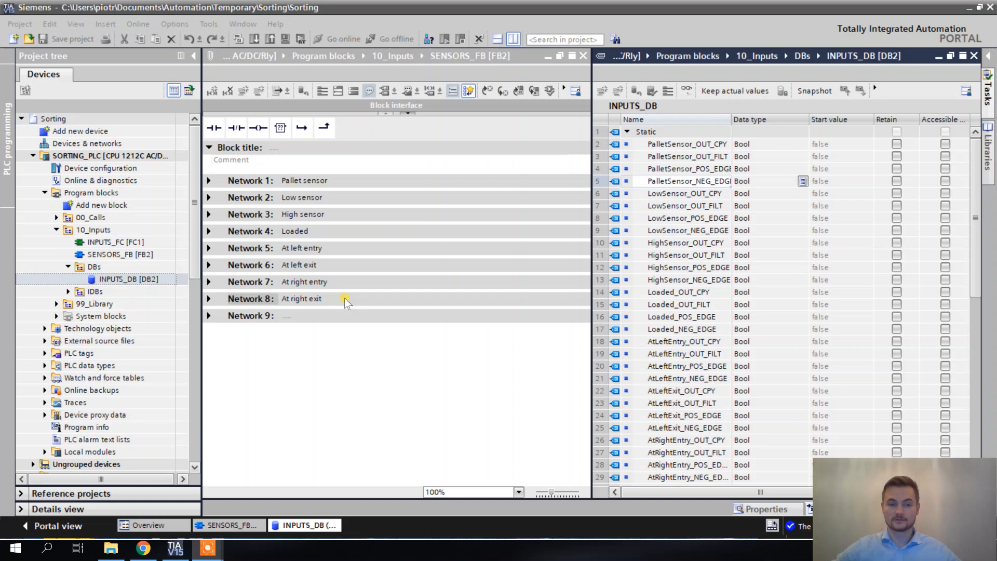
Peek at the At right exit network in SENSORS_FB and fold it away again
left_click(209, 299)
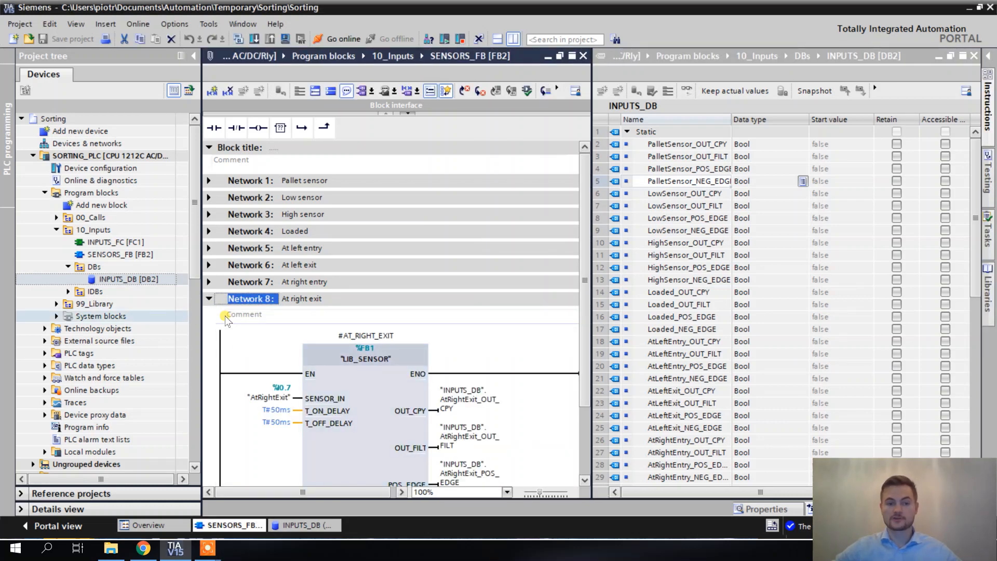
left_click(209, 298)
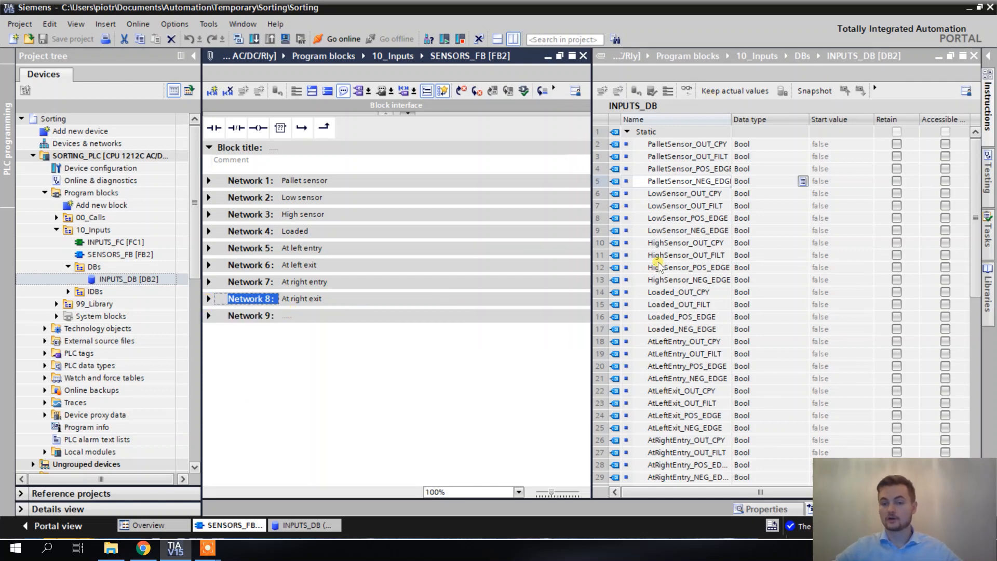
mouse_move(710, 220)
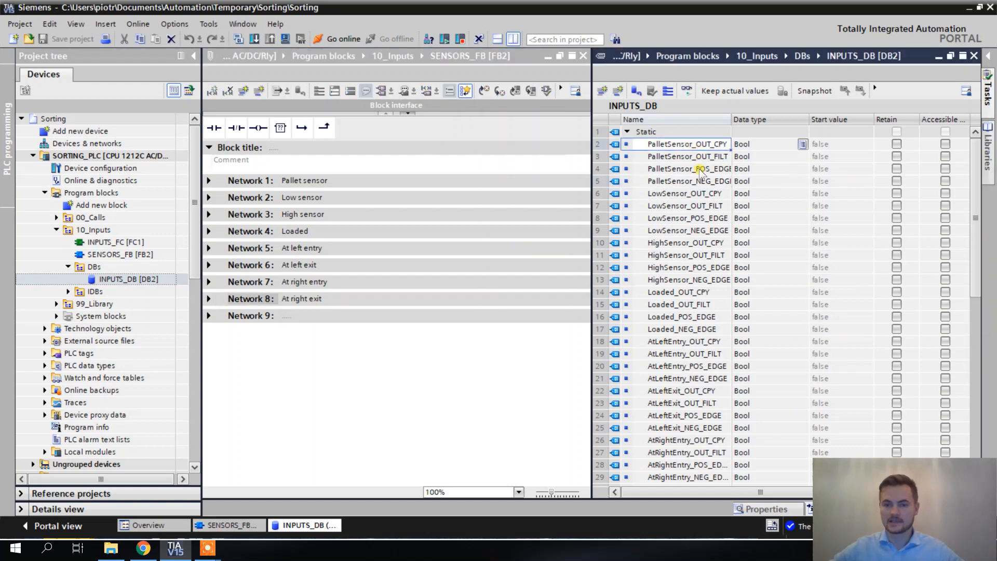
scroll("down", 3)
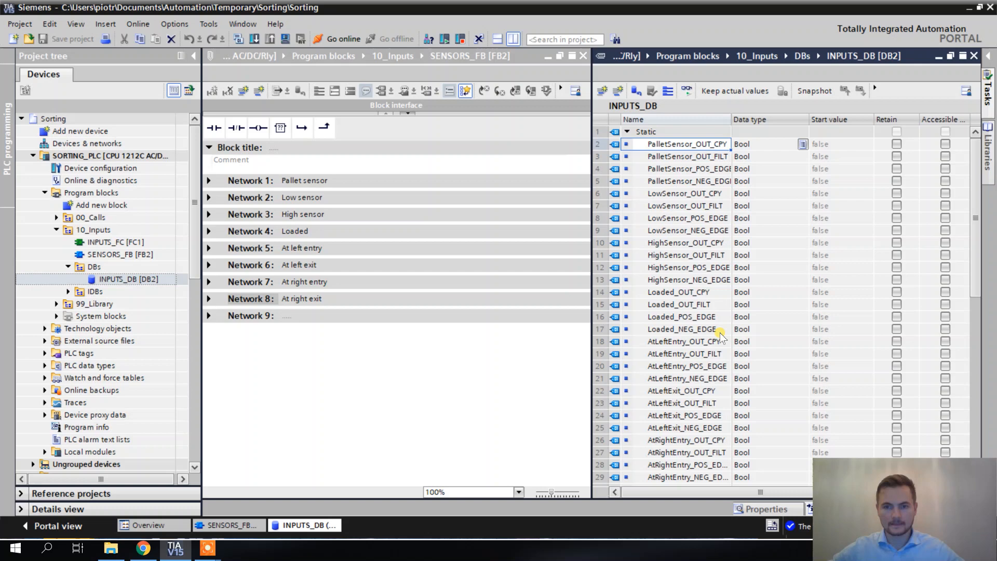
mouse_move(704, 219)
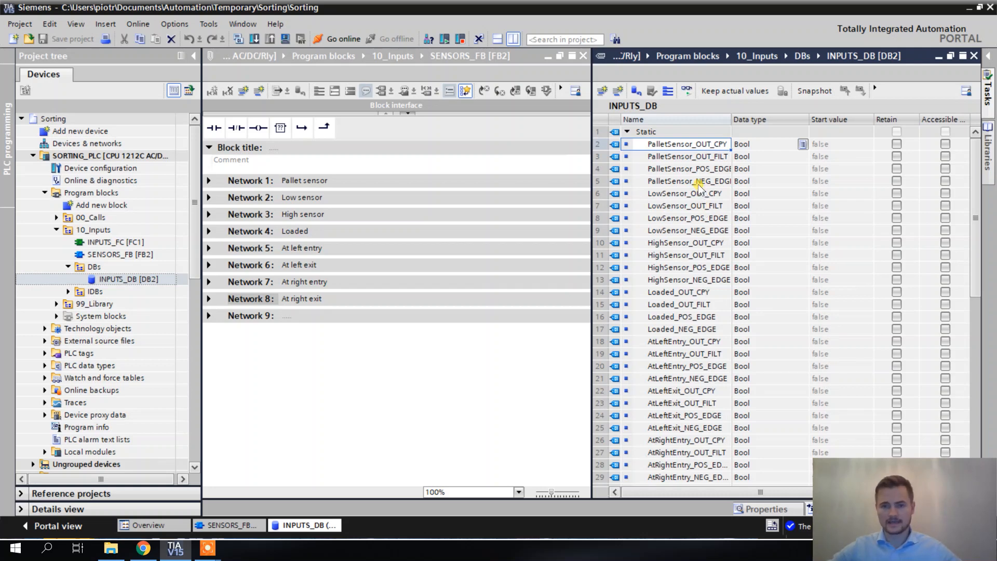
mouse_move(731, 171)
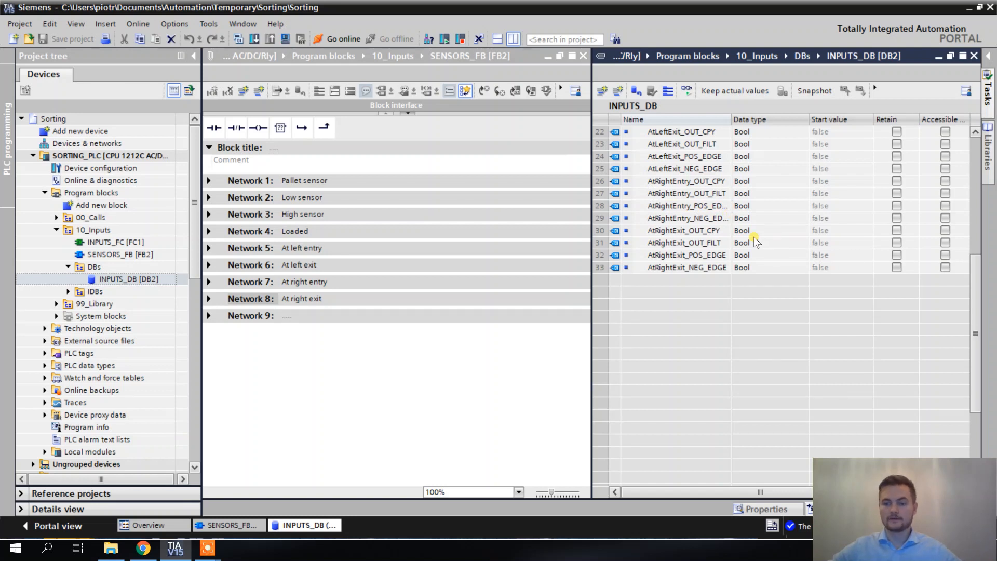
mouse_move(687, 215)
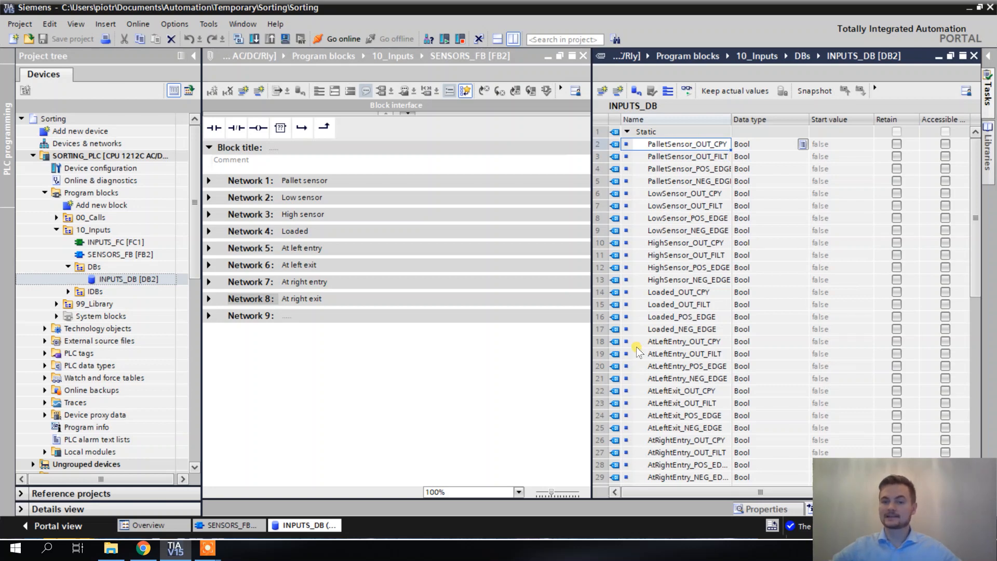
mouse_move(693, 435)
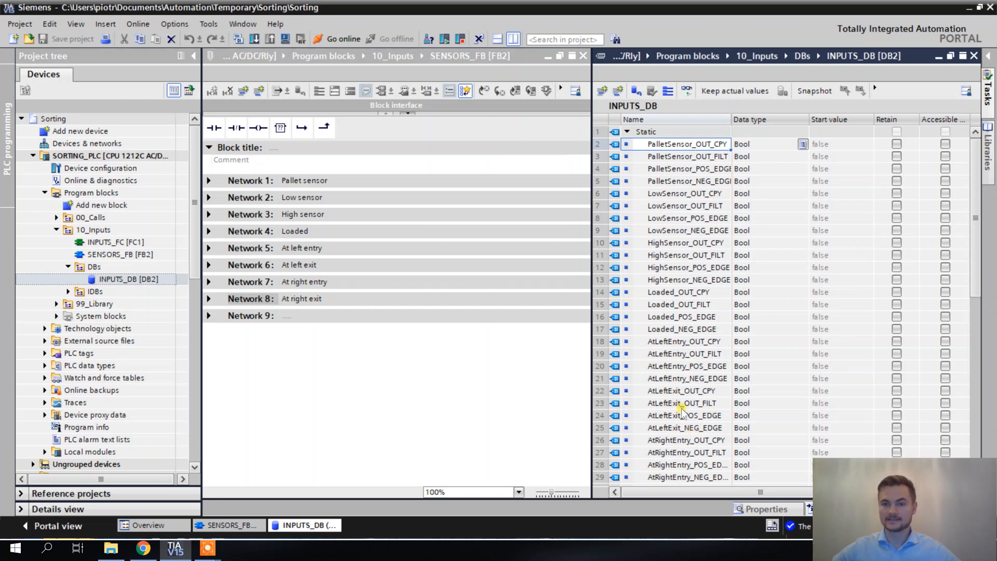
Insert a new top row in INPUTS_DB named SENSORS with data type Struct
left_click(598, 143)
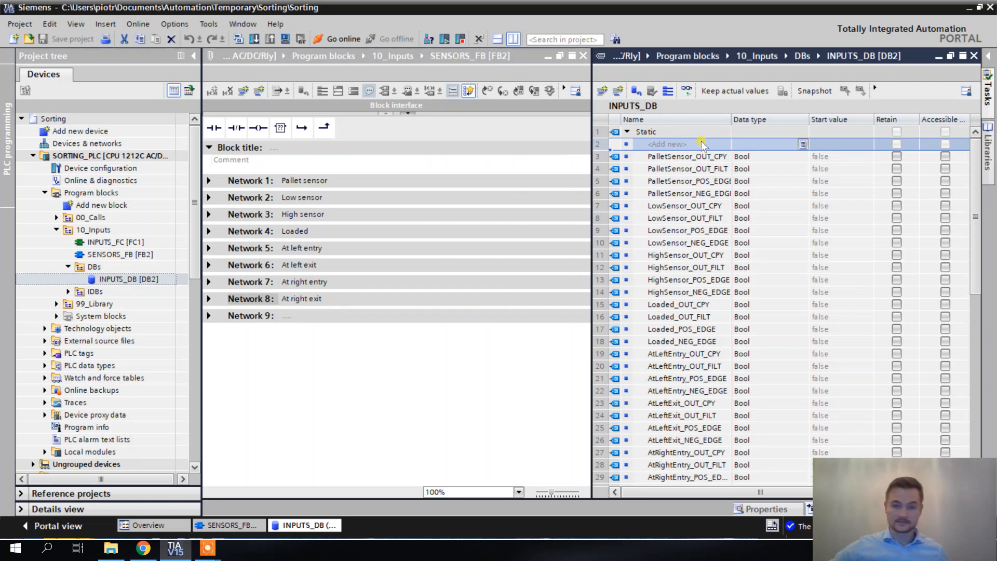
left_click(668, 143)
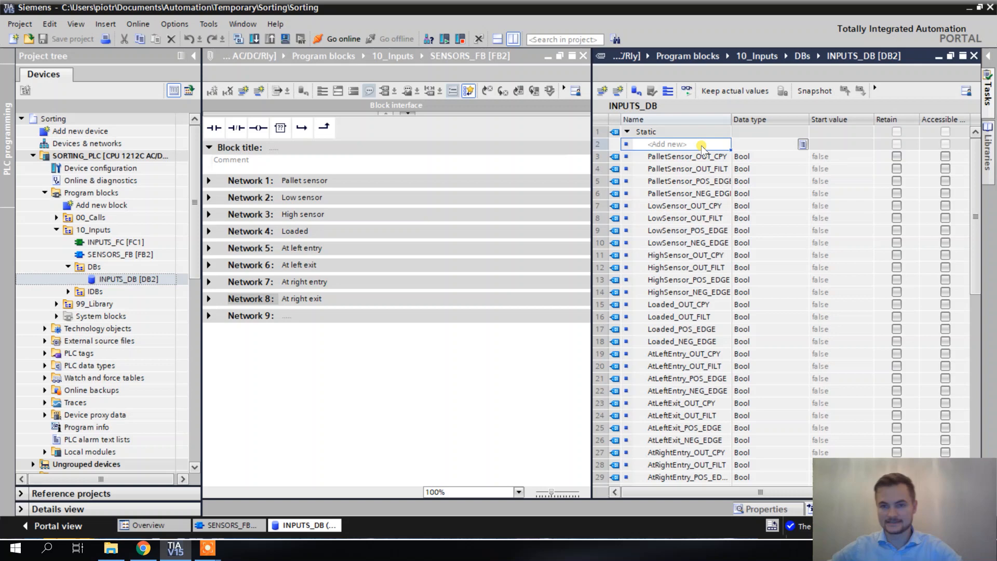
type("SENSORS")
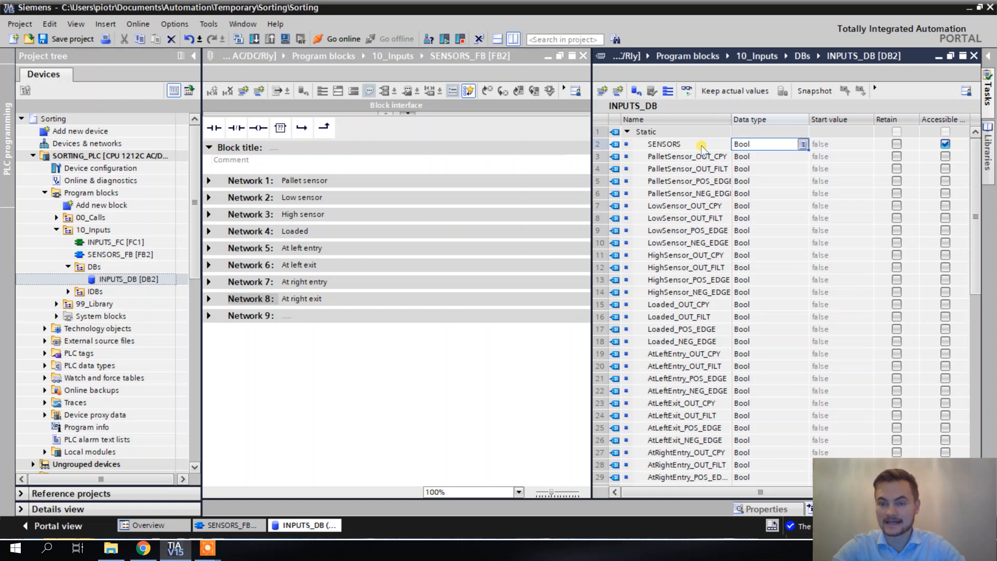
type("stru")
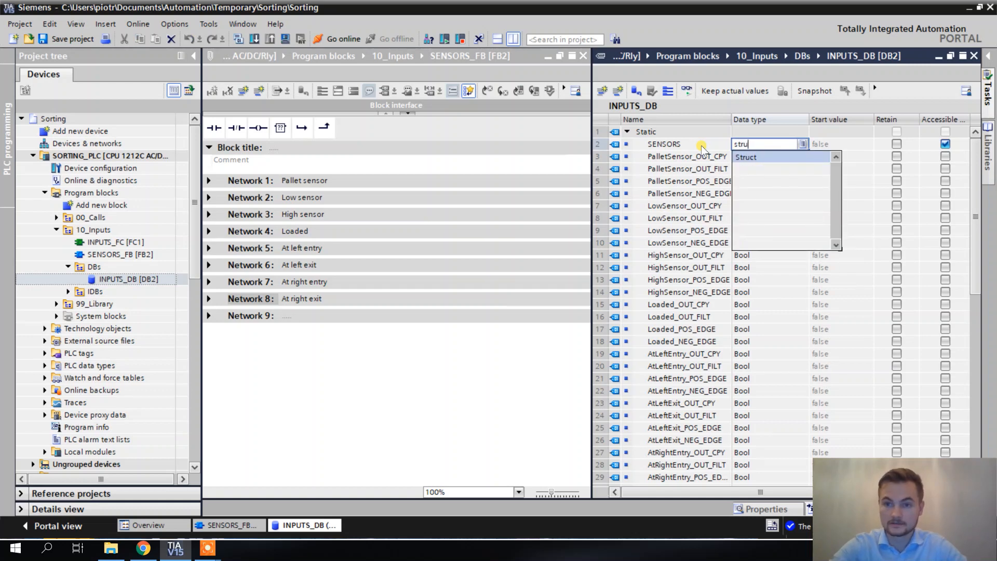
left_click(746, 157)
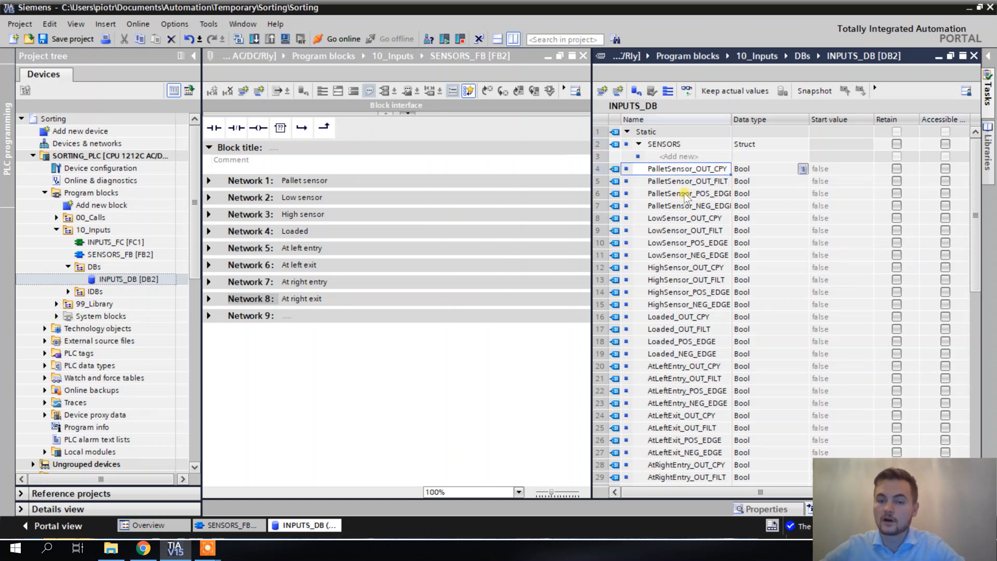
Move the sensor Bool tags into SENSORS, then collapse and re-expand it to verify
scroll("down", 3)
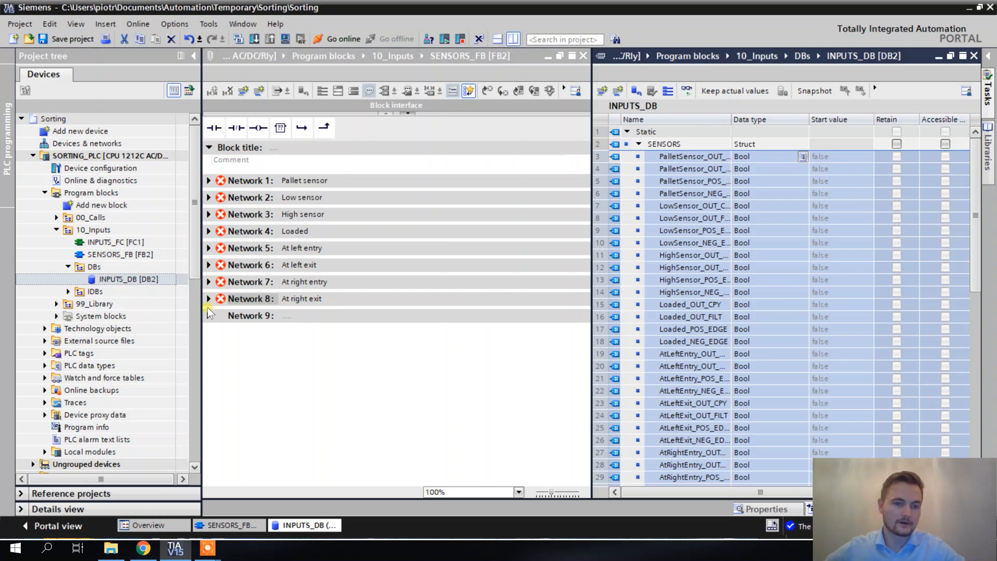
mouse_move(334, 283)
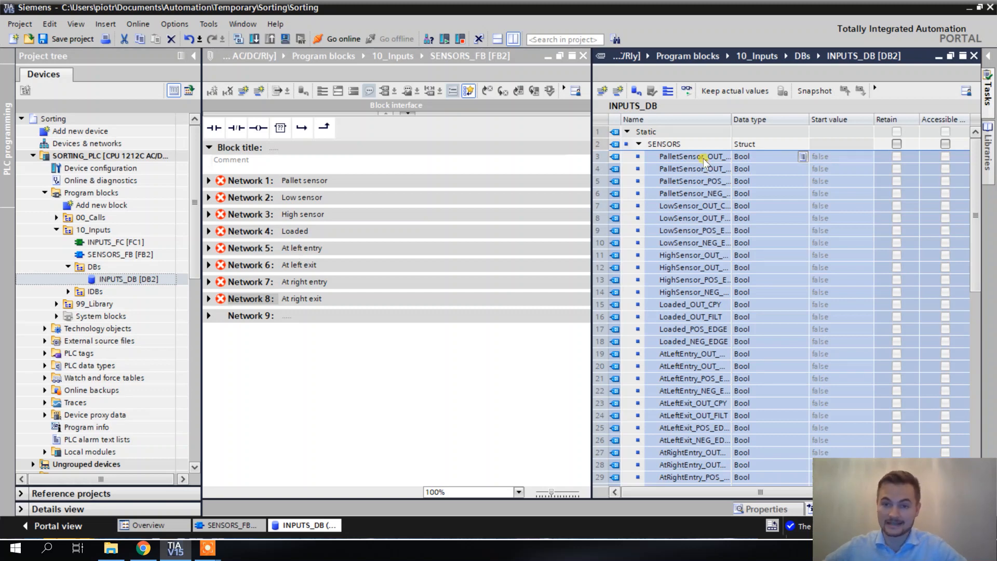
left_click(693, 157)
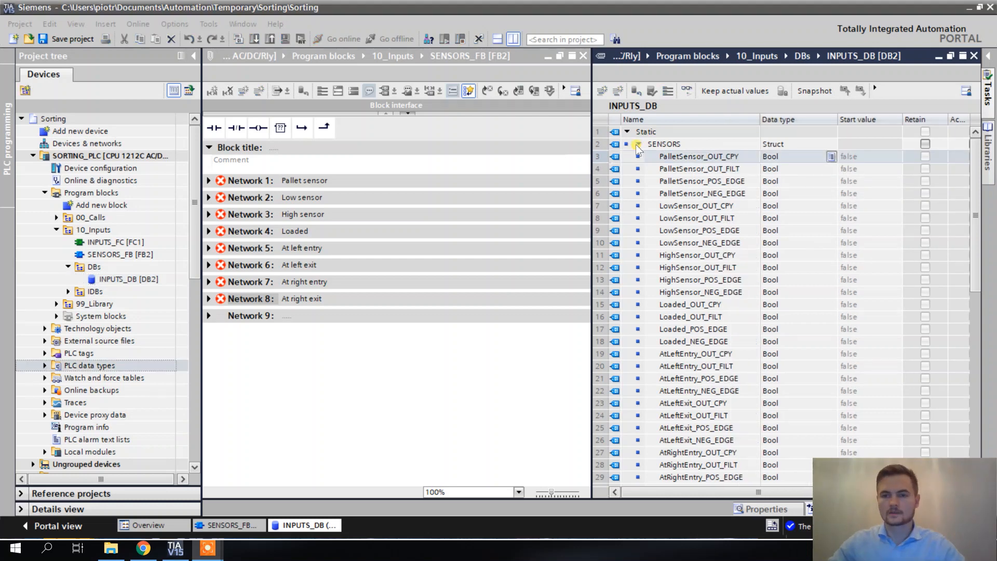
left_click(638, 143)
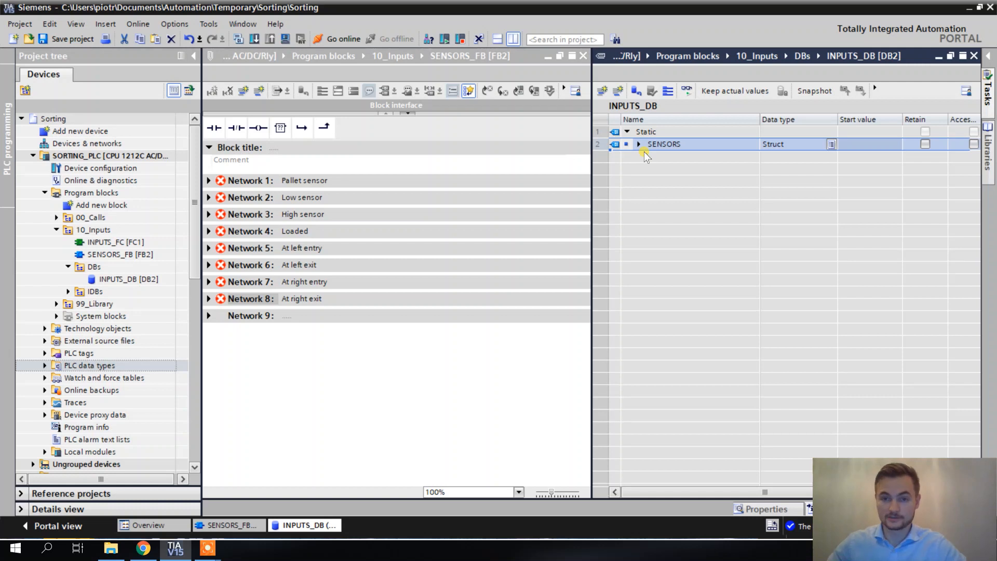
left_click(638, 144)
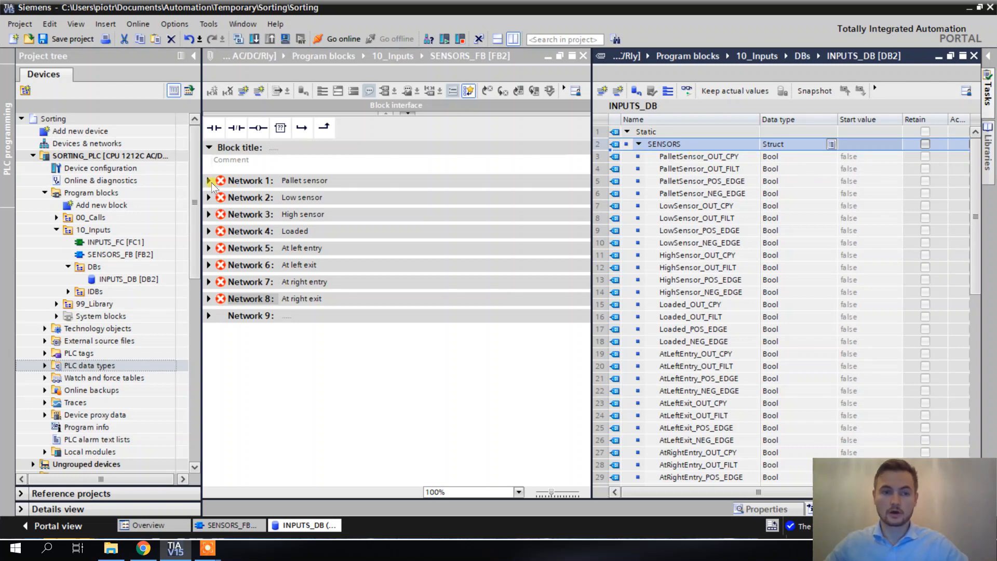
Insert a nested PalletSensor Struct row inside SENSORS in INPUTS_DB
left_click(209, 181)
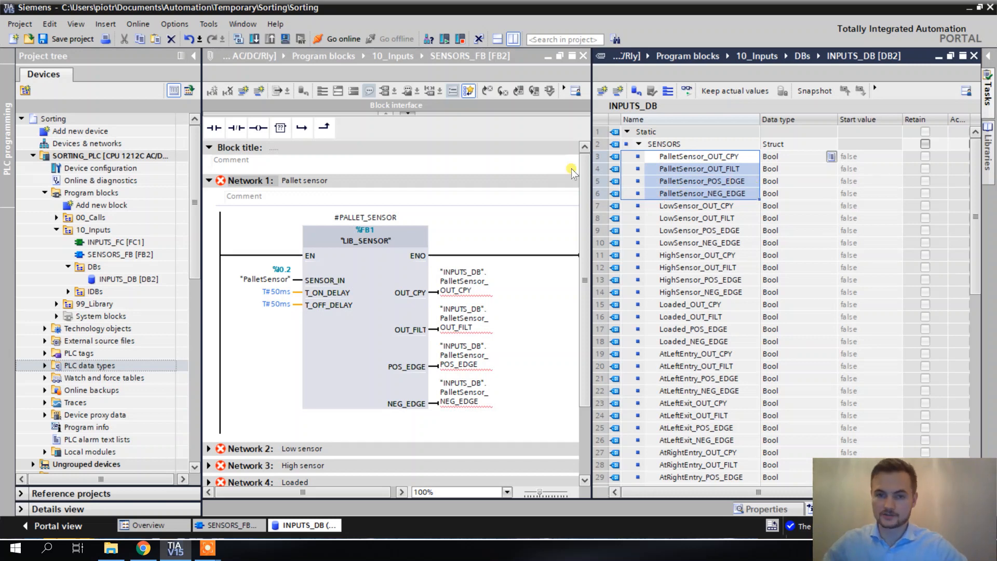
left_click(698, 156)
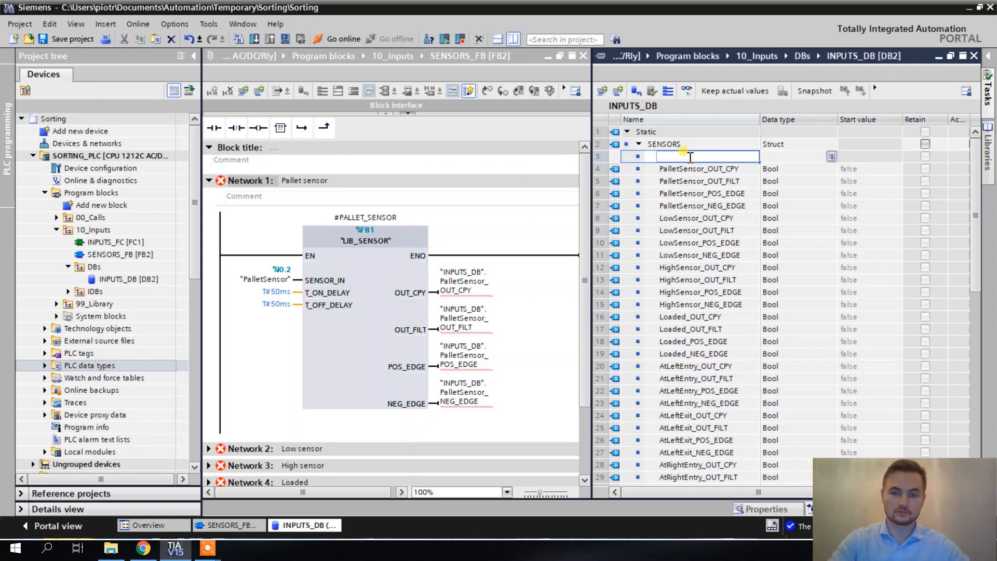
type("PalletSensor")
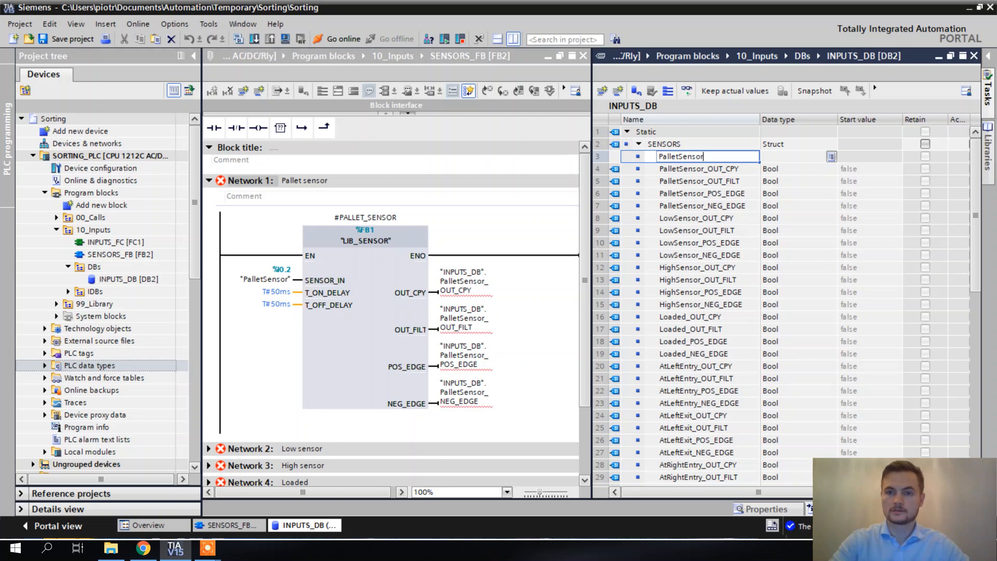
left_click(795, 156)
type("Struct")
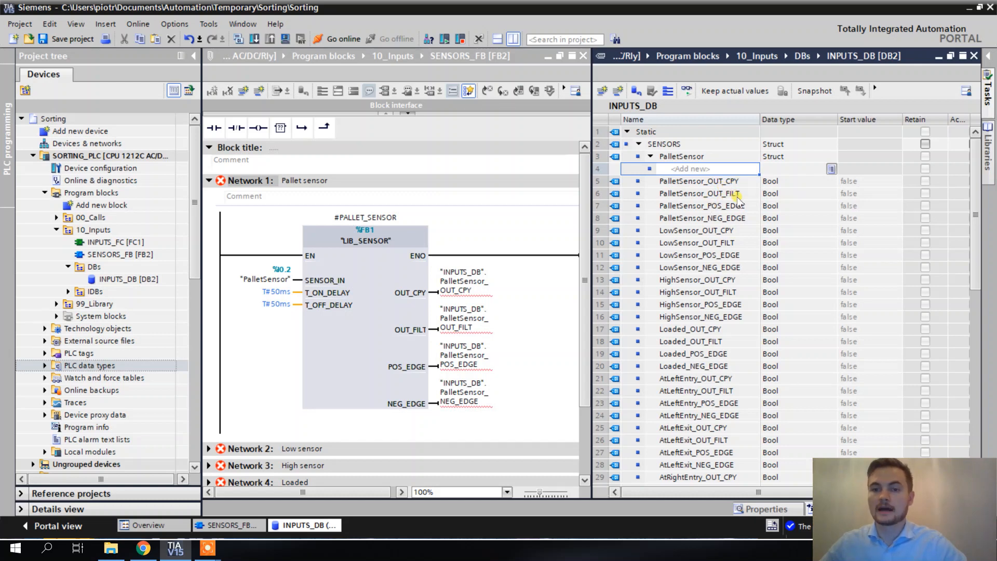
mouse_move(728, 222)
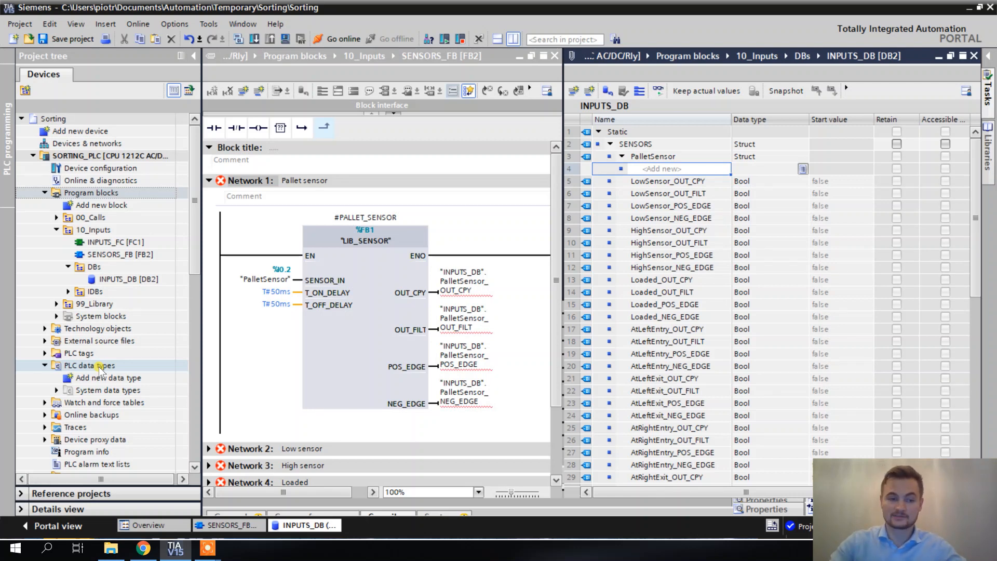
Add a new PLC data type, rename it Sensor, and bring up LIB_SENSOR [FB1]
left_click(107, 378)
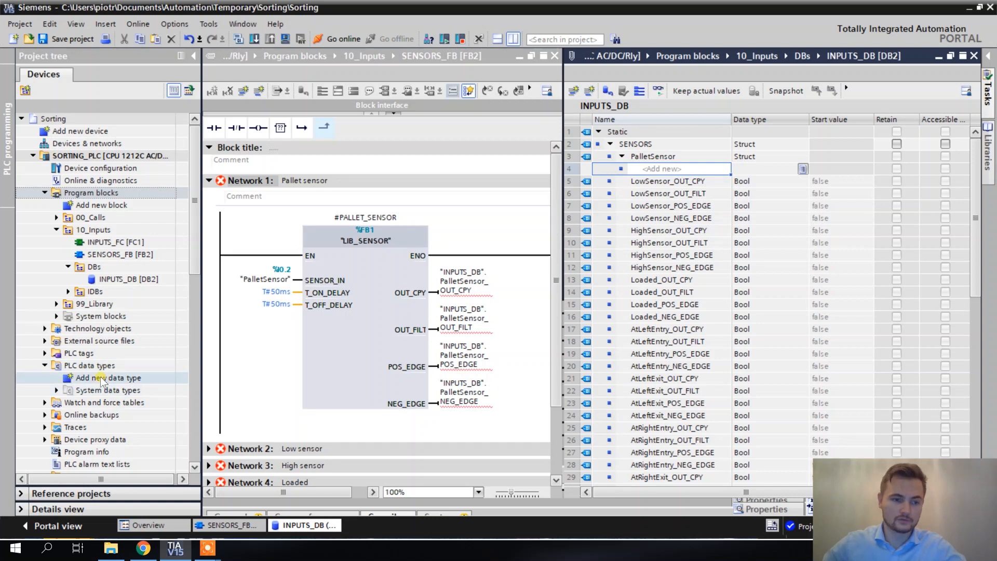
double_click(107, 378)
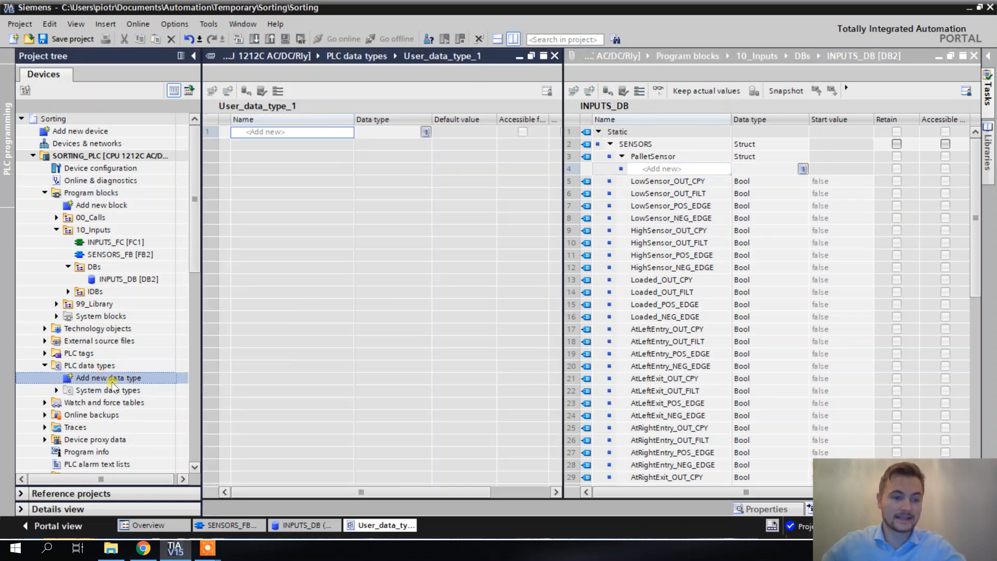
left_click(108, 378)
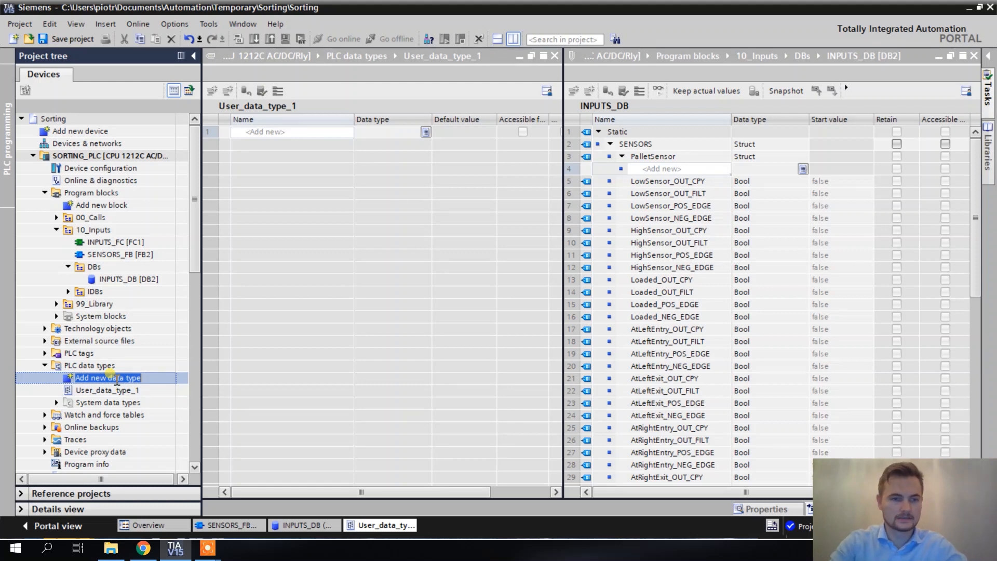
left_click(107, 390)
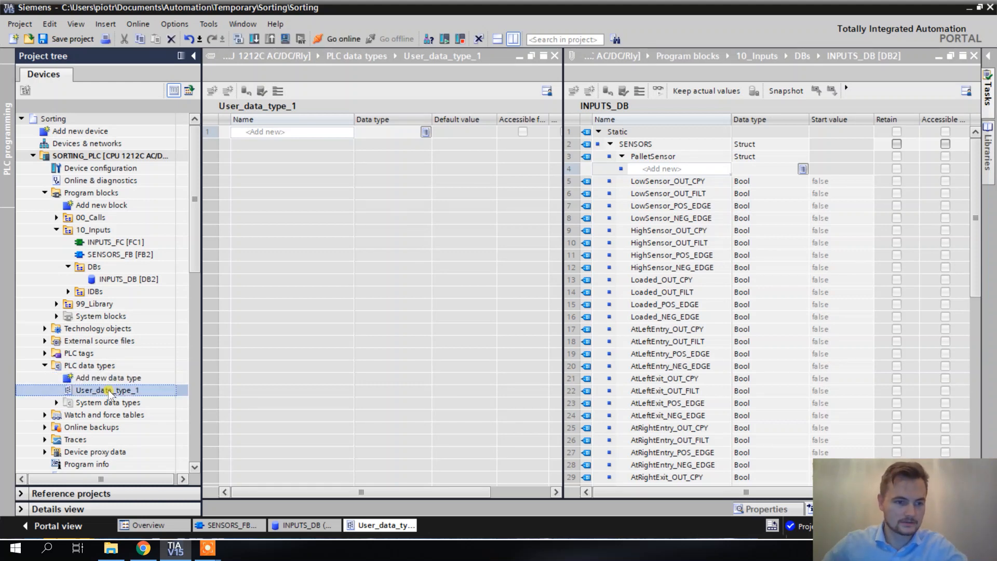
type("Sensor")
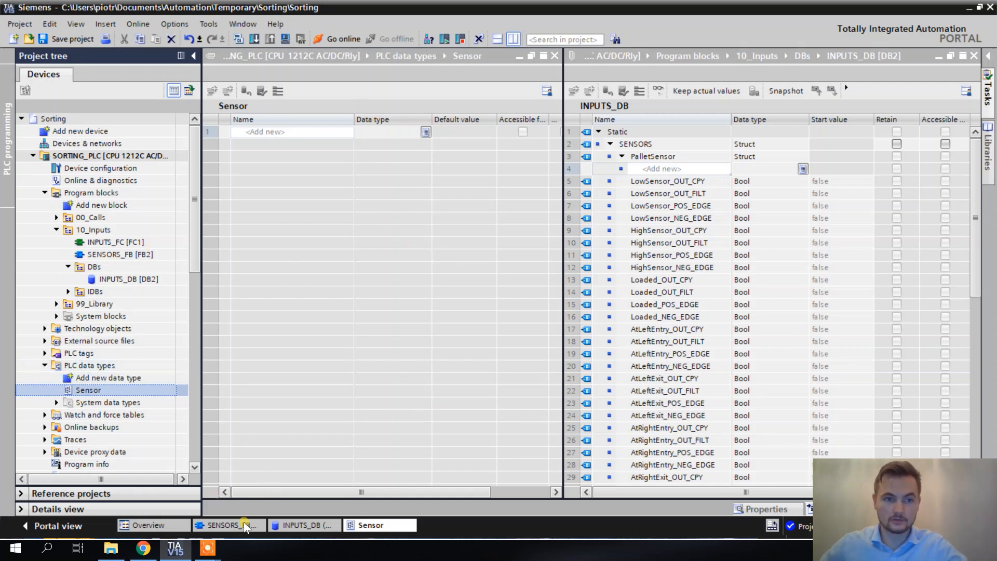
left_click(227, 524)
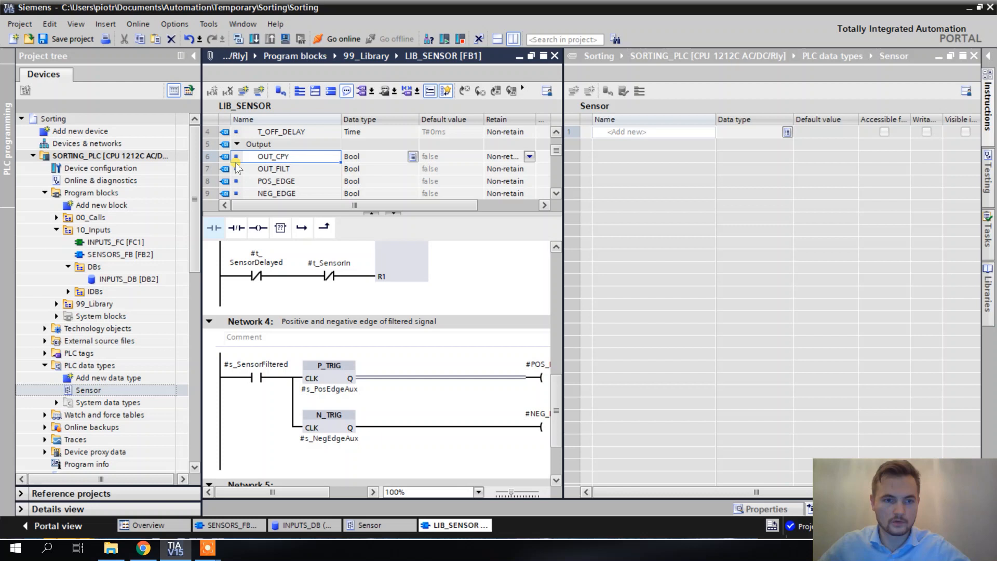
Copy OUT_CPY, OUT_FILT, POS_EDGE and NEG_EDGE from LIB_SENSOR into Sensor, then return to INPUTS_DB
left_click(272, 157)
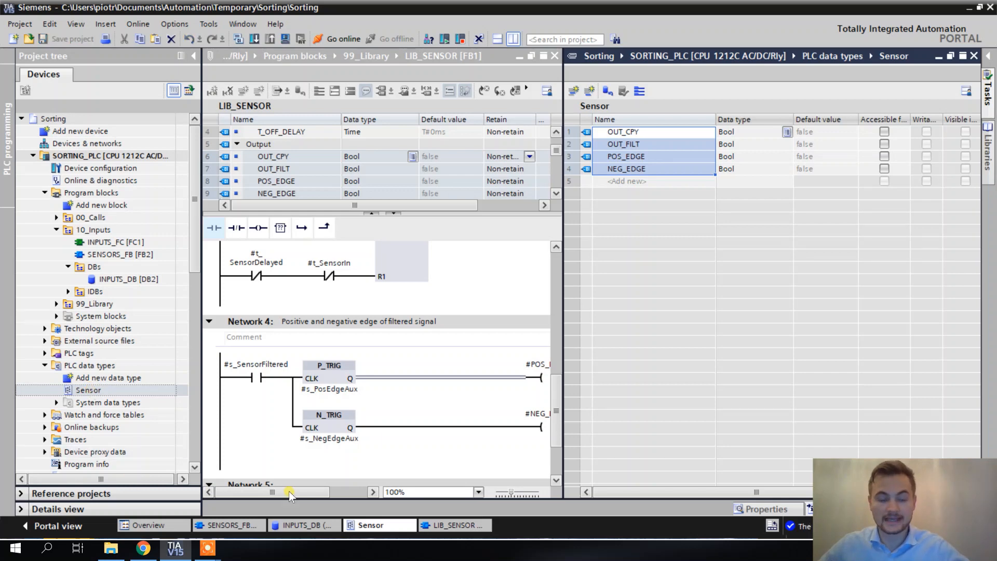
left_click(305, 525)
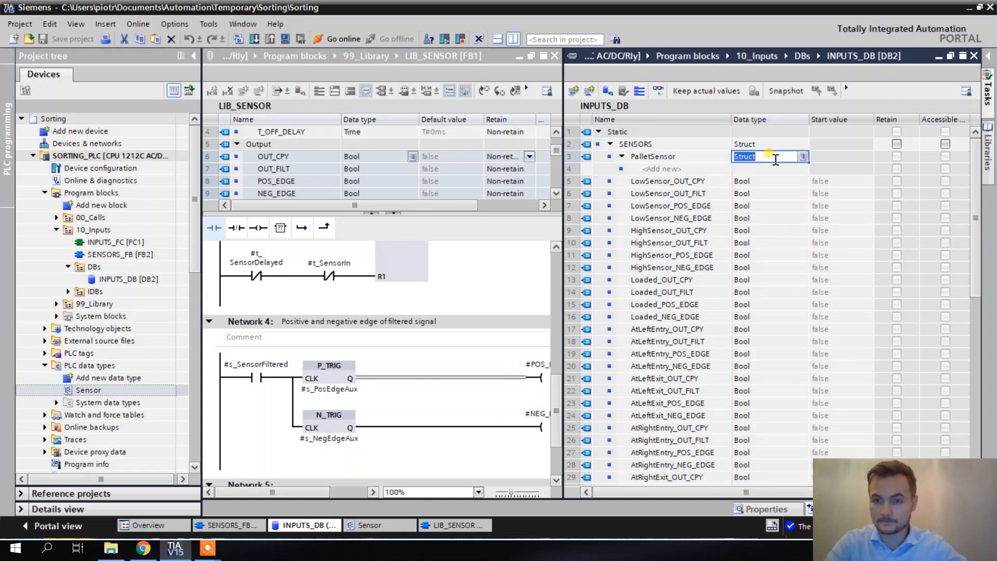
Set PalletSensor's data type to Sensor in INPUTS_DB and close the LIB_SENSOR editor
type("se")
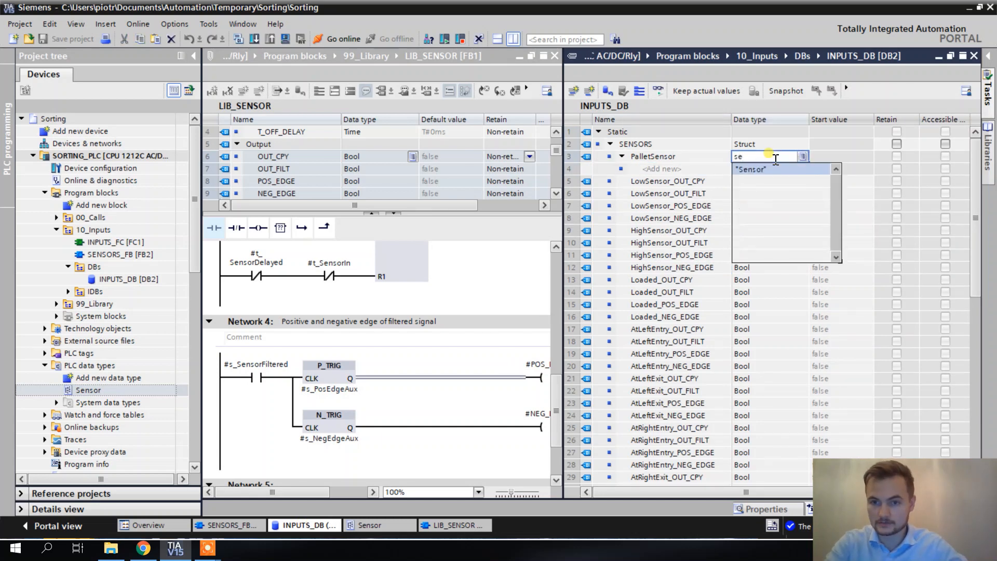
key("Enter")
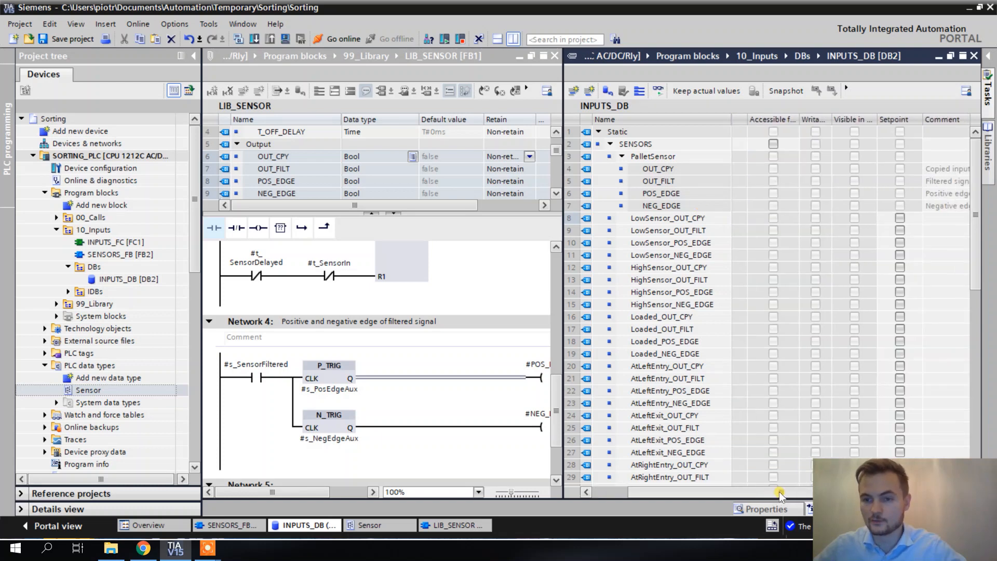
scroll("right", 3)
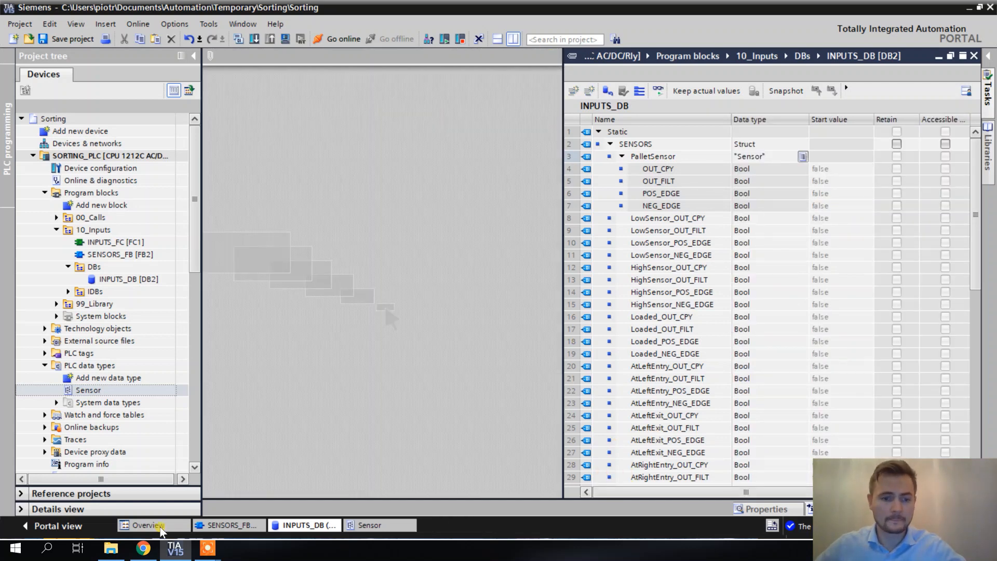
left_click(229, 525)
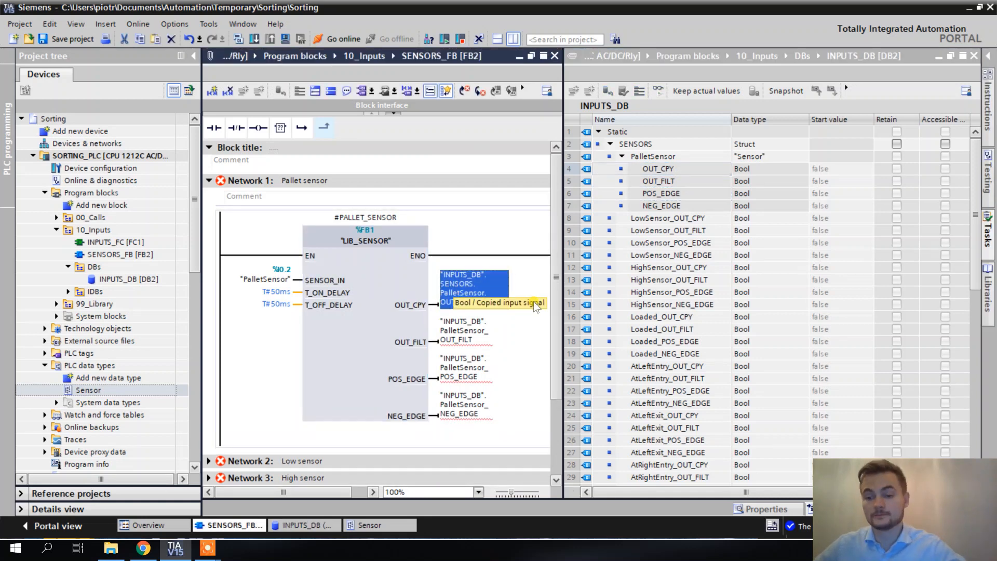
mouse_move(515, 298)
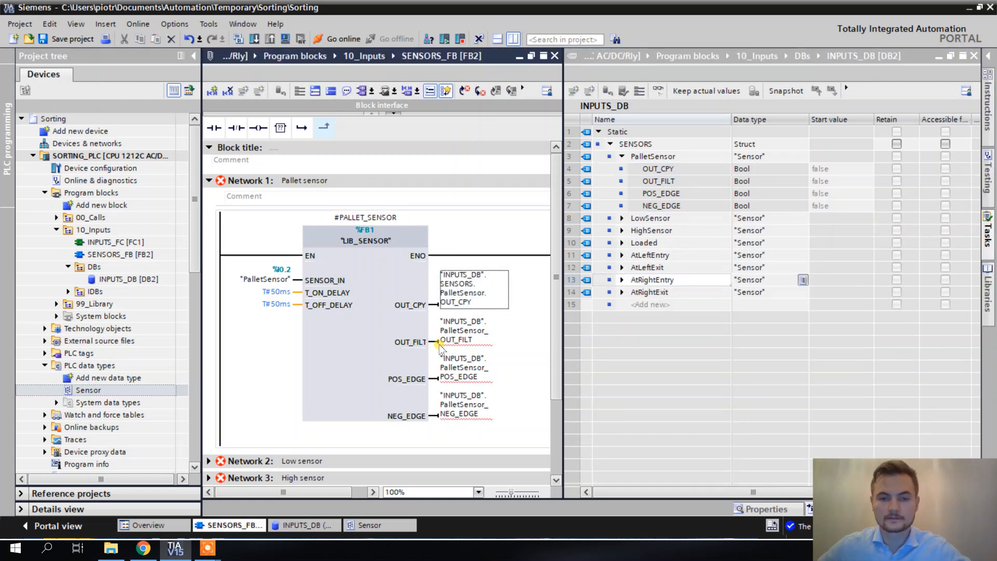
Rewire Network 1's OUT_CPY operand to "INPUTS_DB".SENSORS.PalletSensor.OUT_CPY and compare with OUT_FILT
left_click(463, 330)
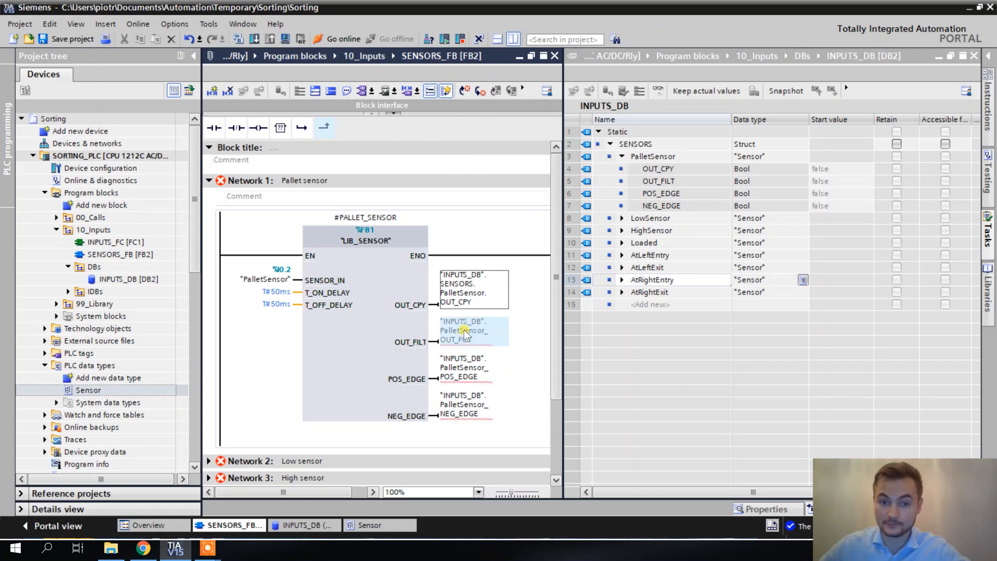
mouse_move(458, 336)
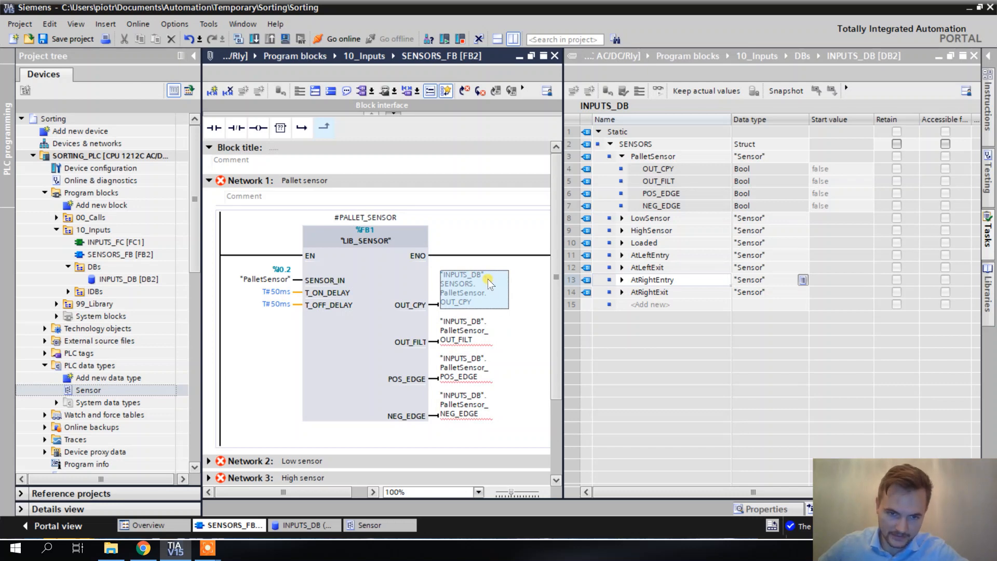
left_click(474, 330)
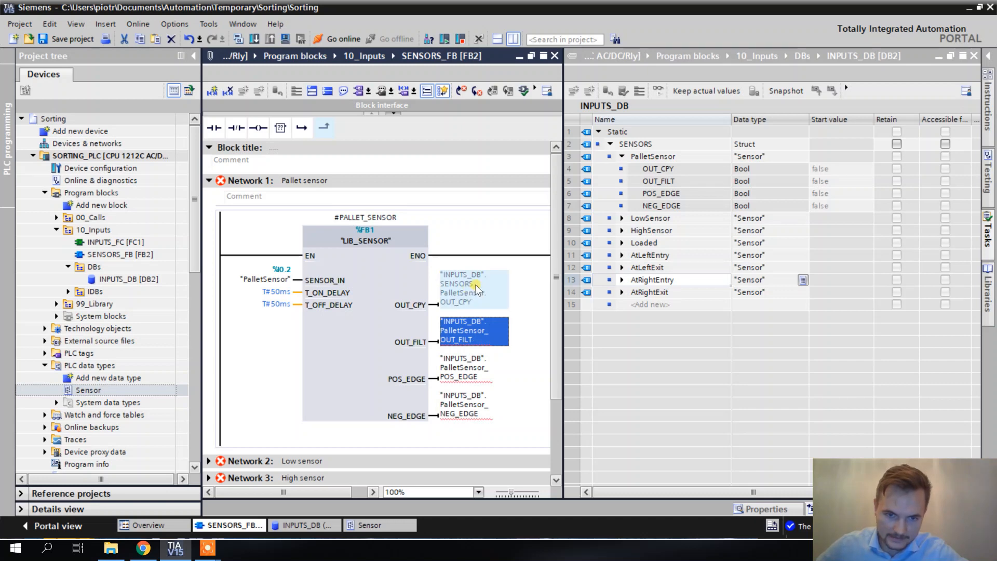
left_click(474, 290)
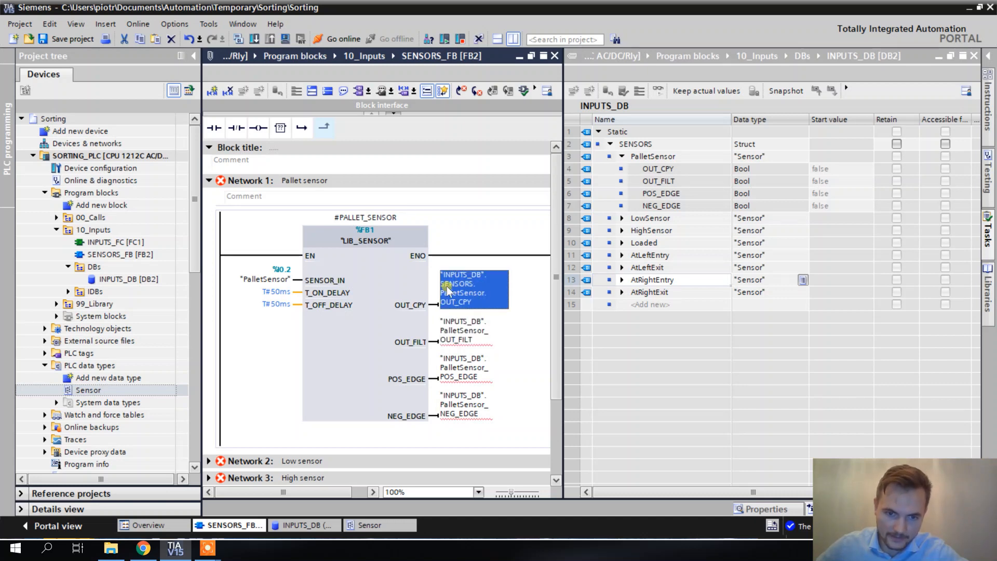
mouse_move(476, 292)
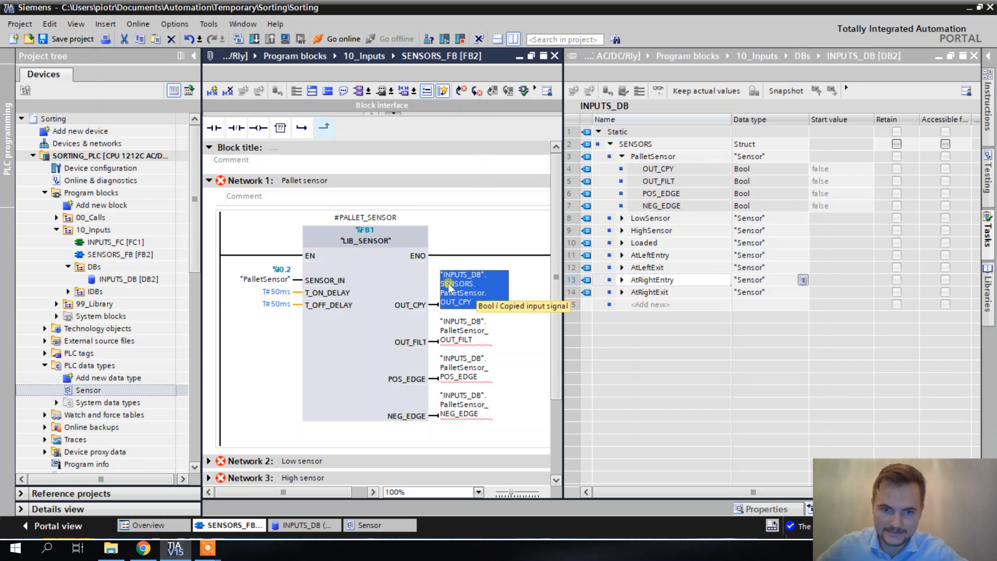
mouse_move(474, 282)
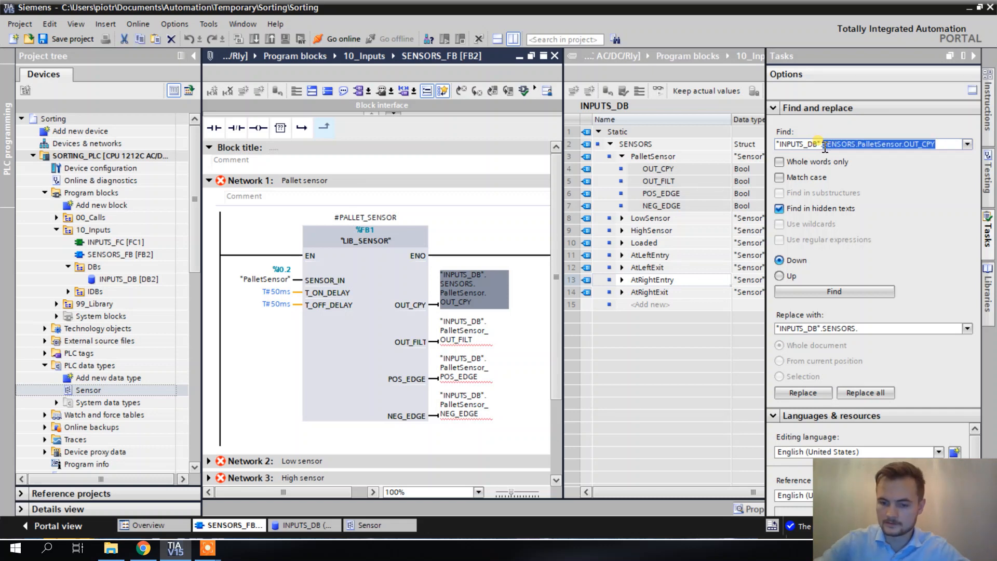
Replace all "INPUTS_DB". with "INPUTS_DB".SENSORS., then edit OUT_CPY's repeated SENSORS
left_click(834, 291)
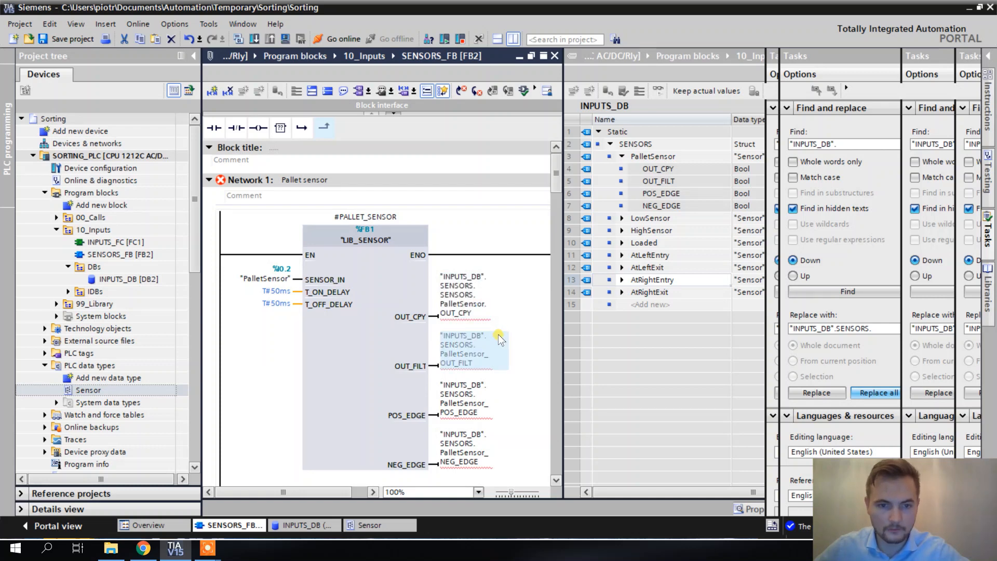
mouse_move(485, 308)
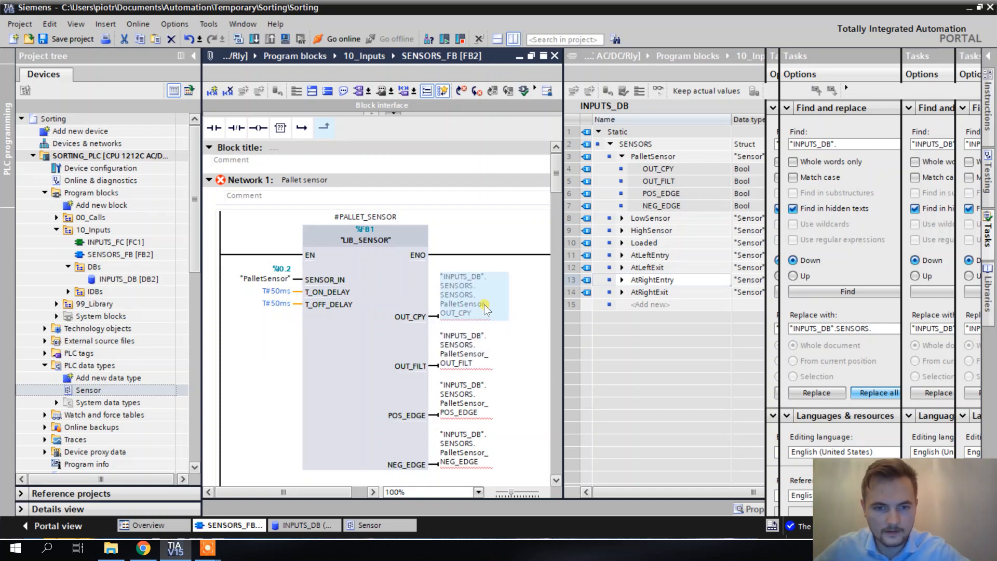
double_click(470, 294)
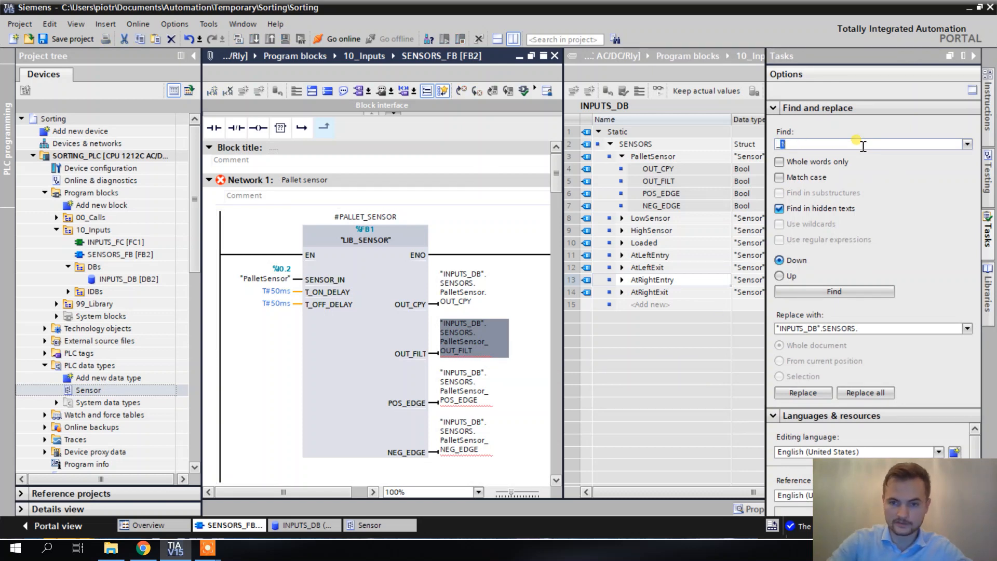
Replace the _OUT operand suffix with .OUT across SENSORS_FB
type("_OUT")
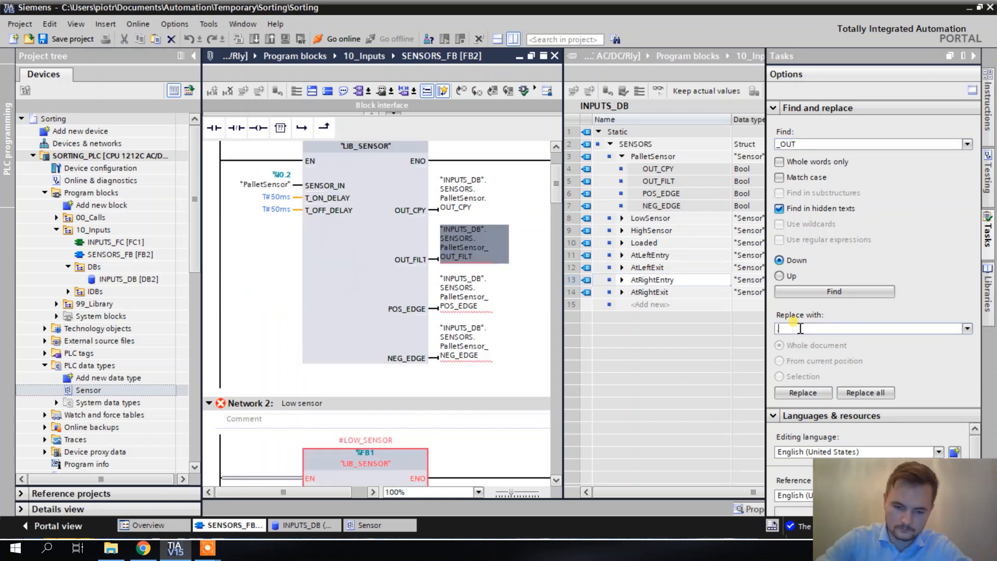
type(".OUT")
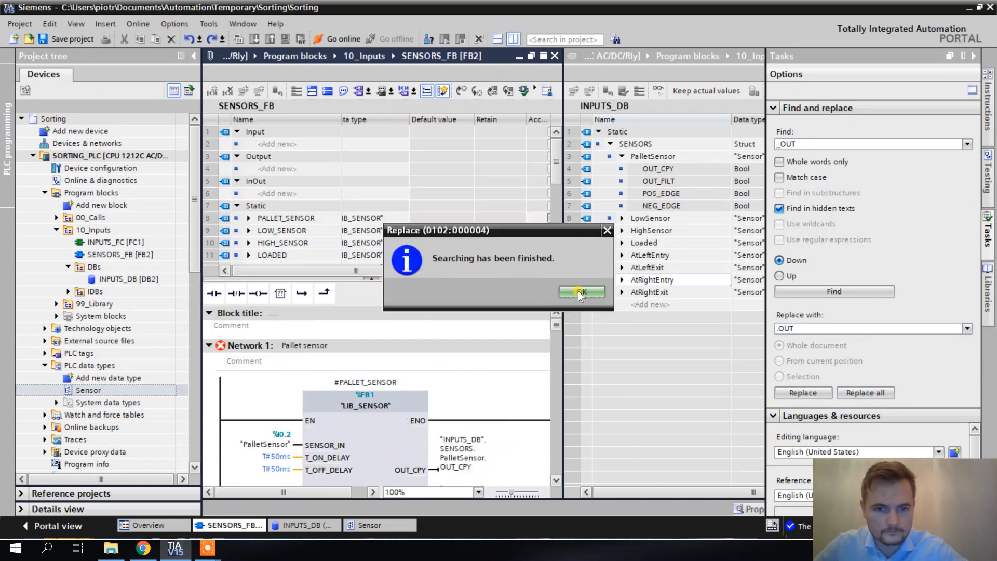
left_click(579, 291)
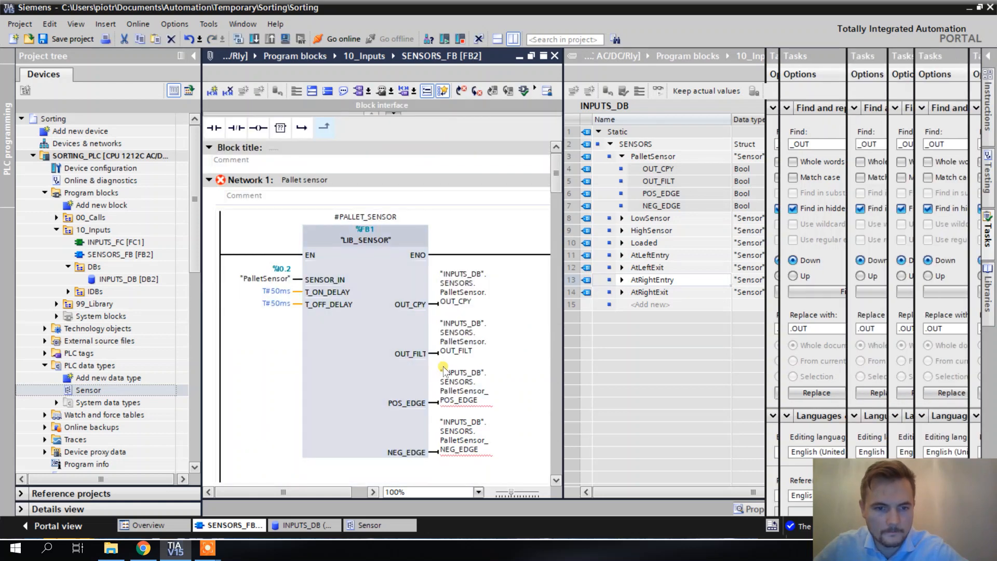
scroll("down", 3)
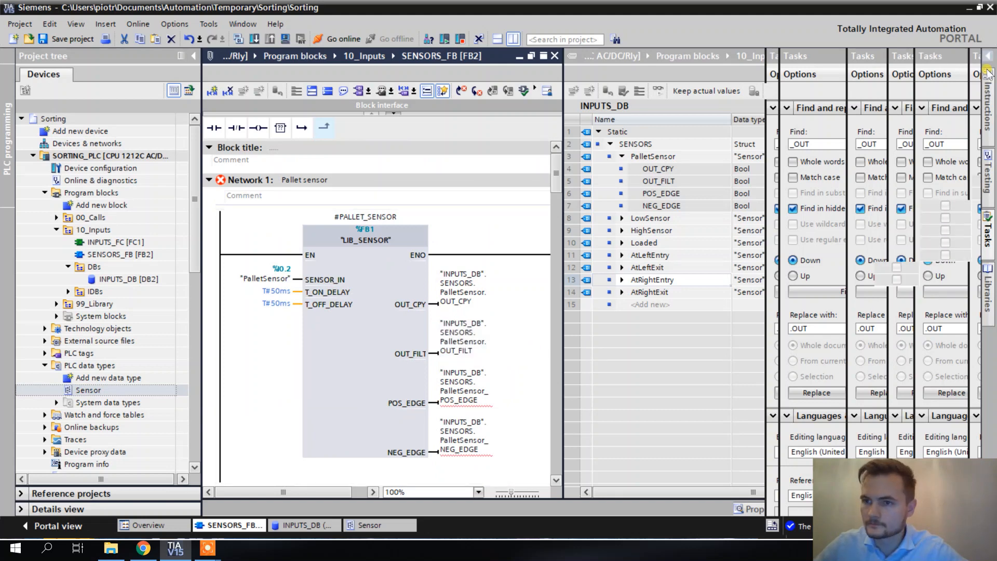
Replace every _POS with .POS and every _NEG with .NEG across SENSORS_FB
left_click(988, 71)
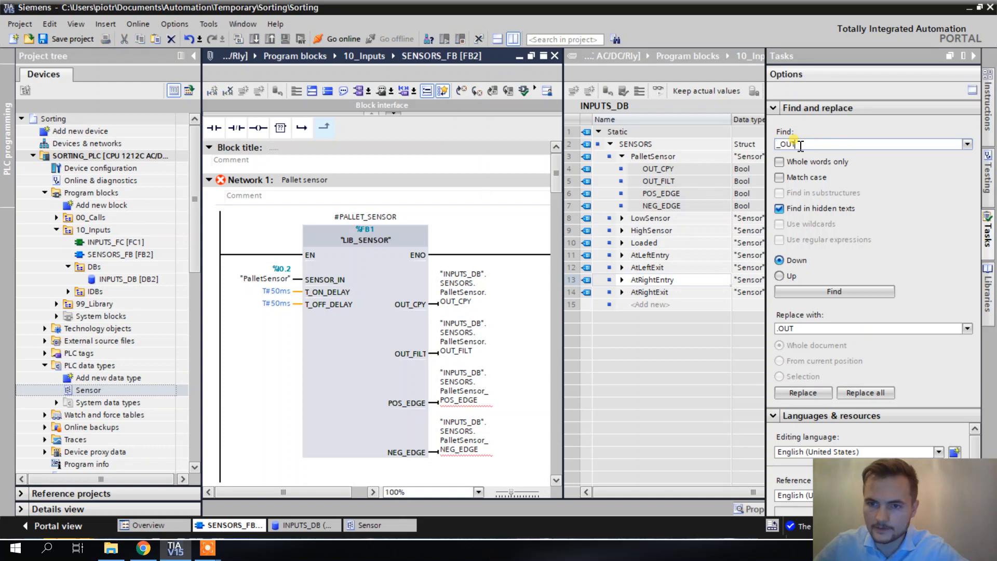
type("_POS")
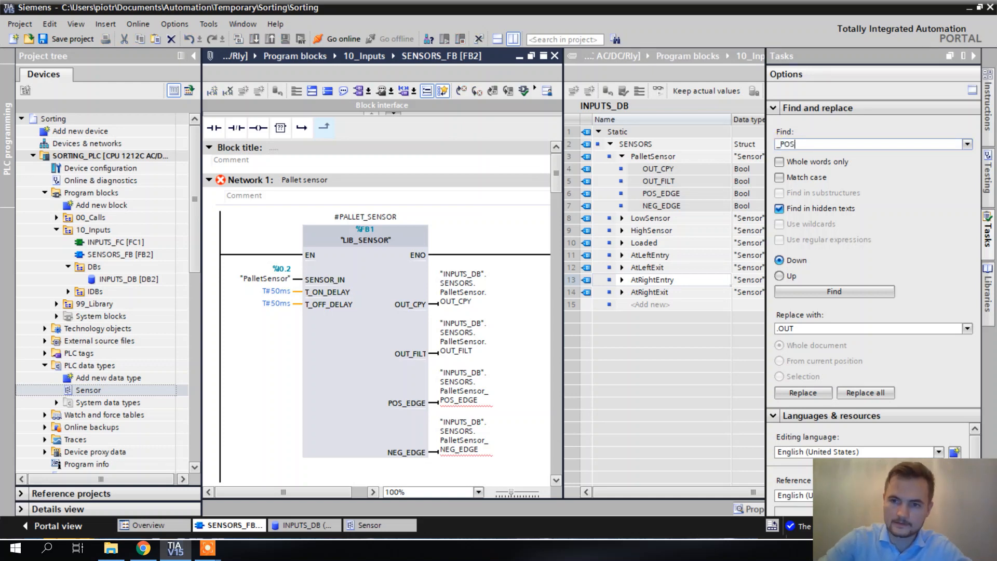
left_click(872, 328)
type("P")
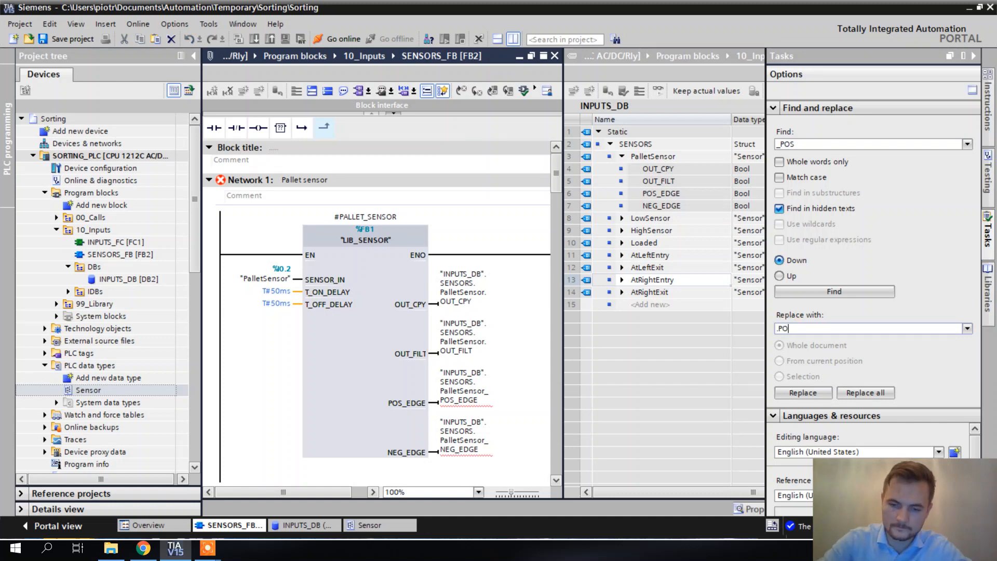
left_click(834, 290)
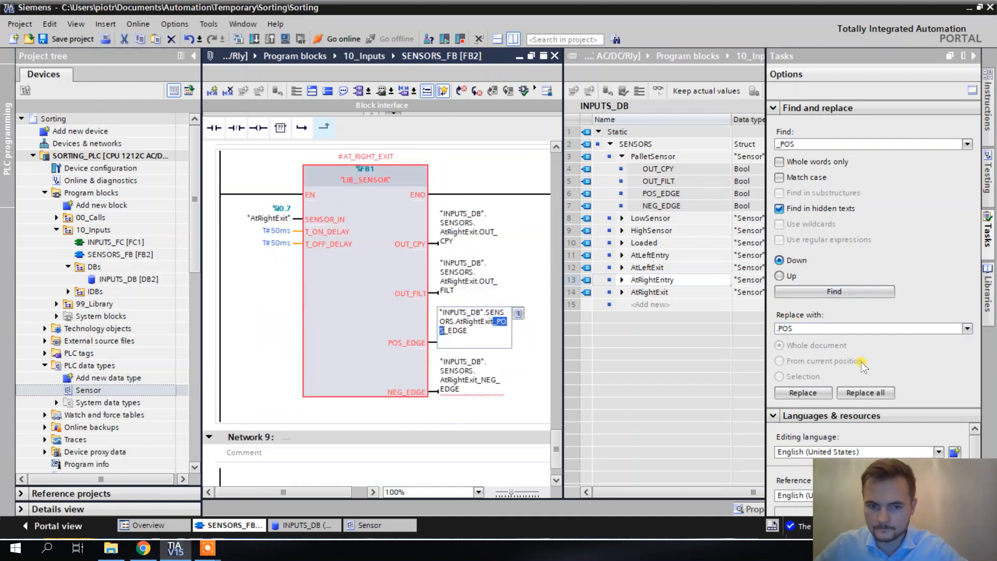
left_click(866, 392)
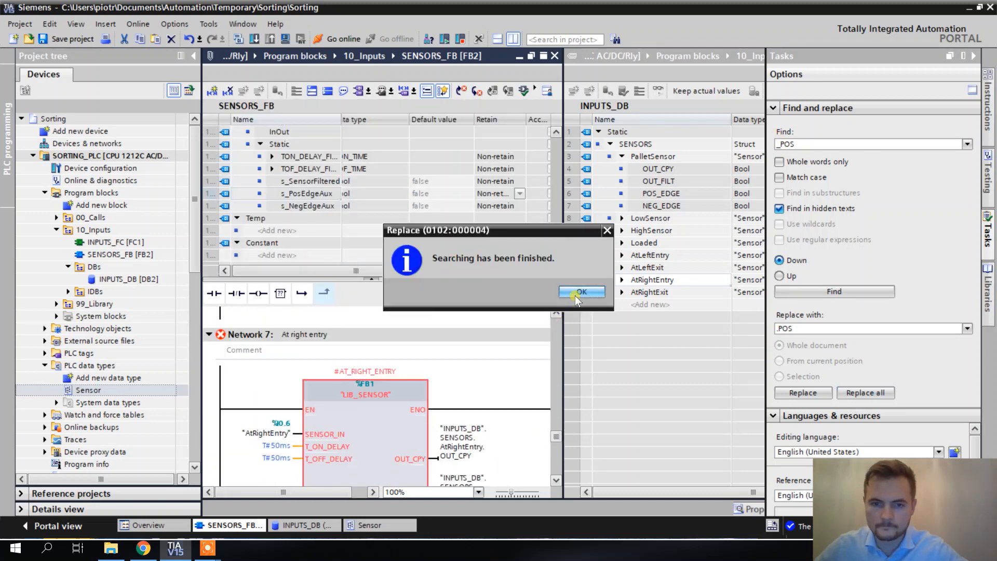
left_click(580, 291)
type("_NEG")
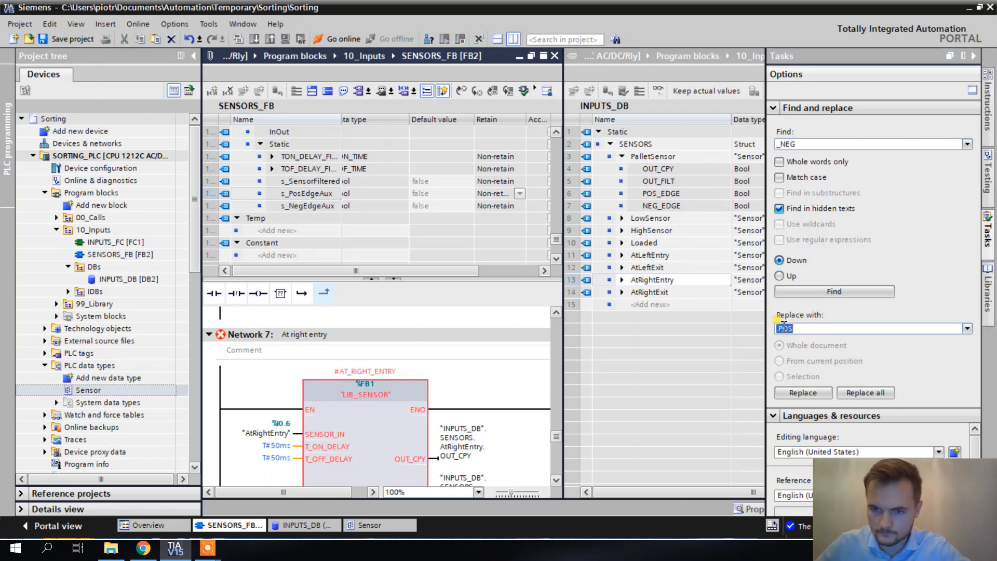
key("Delete")
type("_NEG")
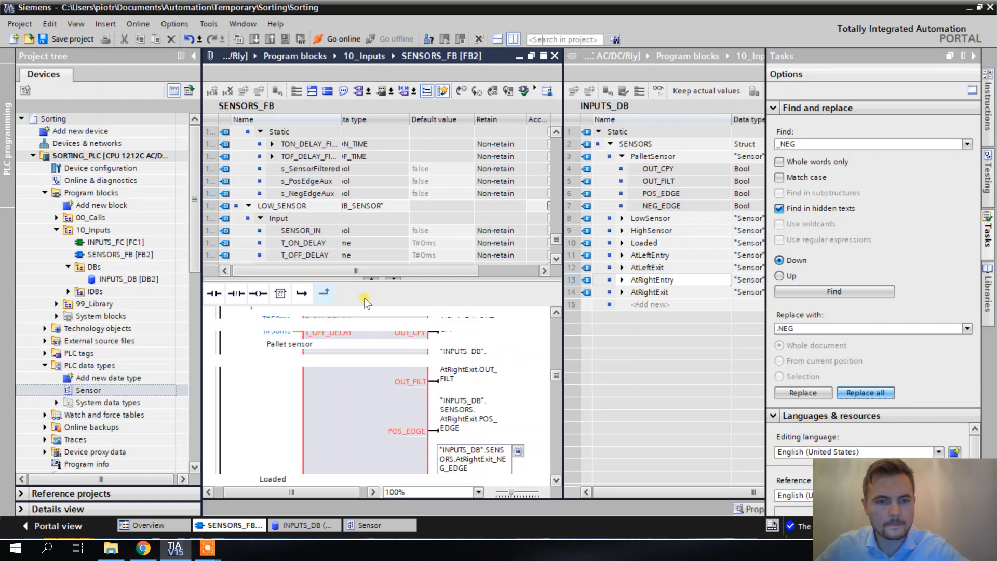
left_click(866, 392)
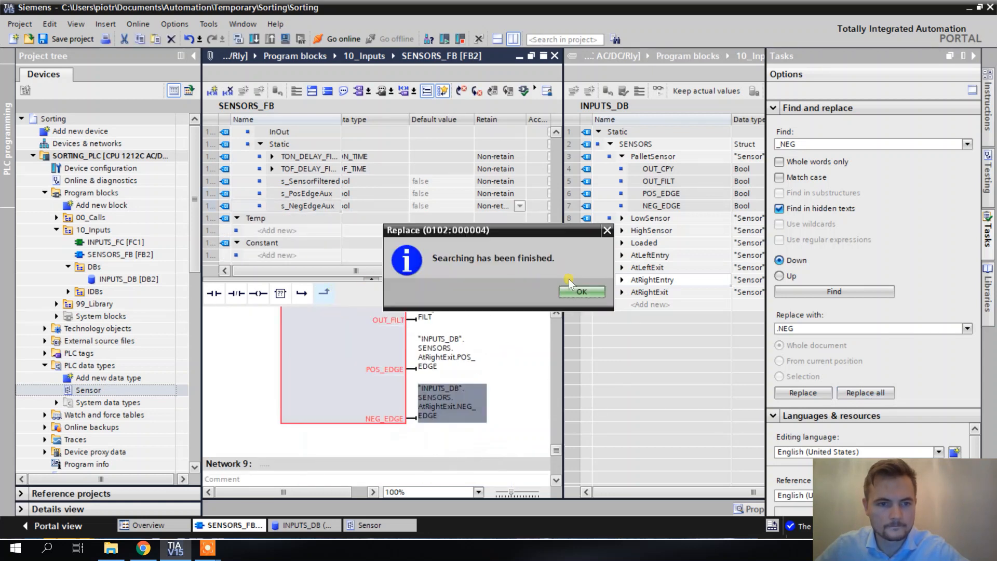
left_click(579, 292)
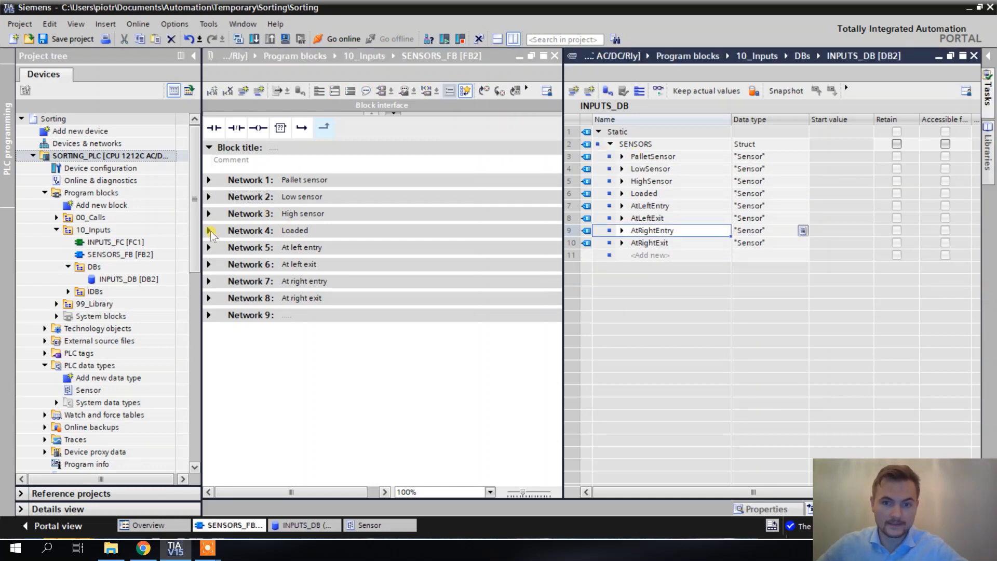
left_click(249, 231)
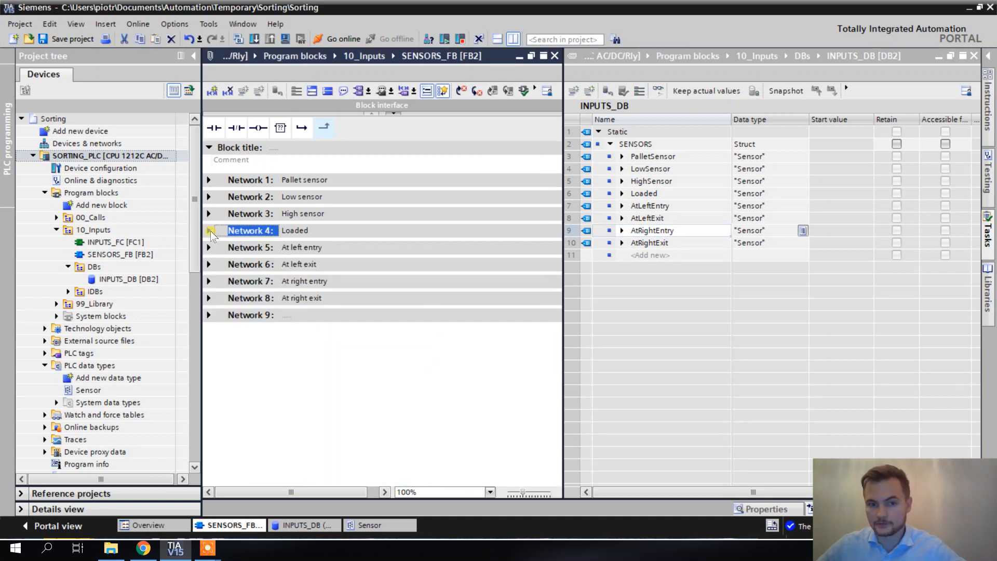
mouse_move(201, 429)
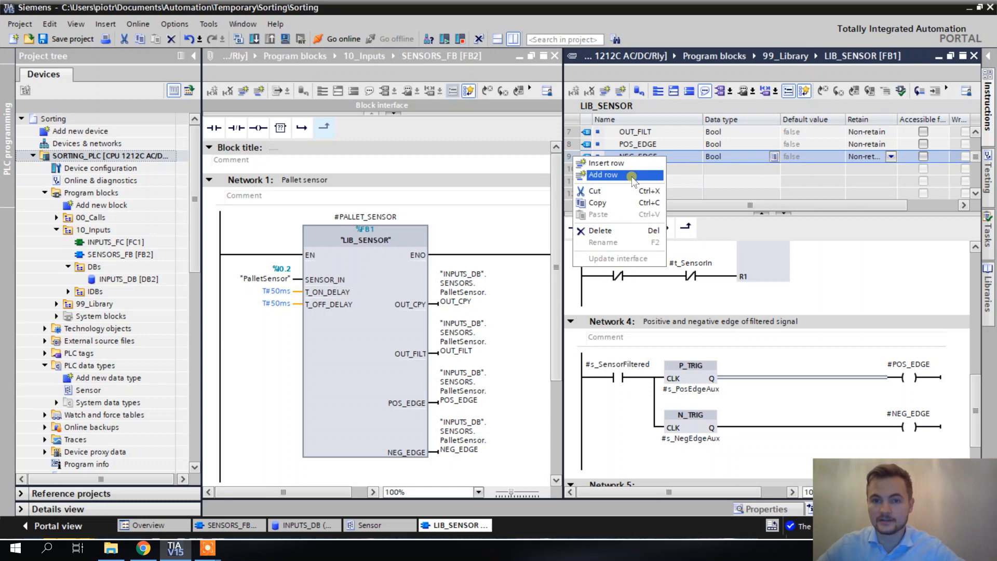
Add a STAT row of data type Sensor below NEG_EDGE in LIB_SENSOR's interface
left_click(602, 175)
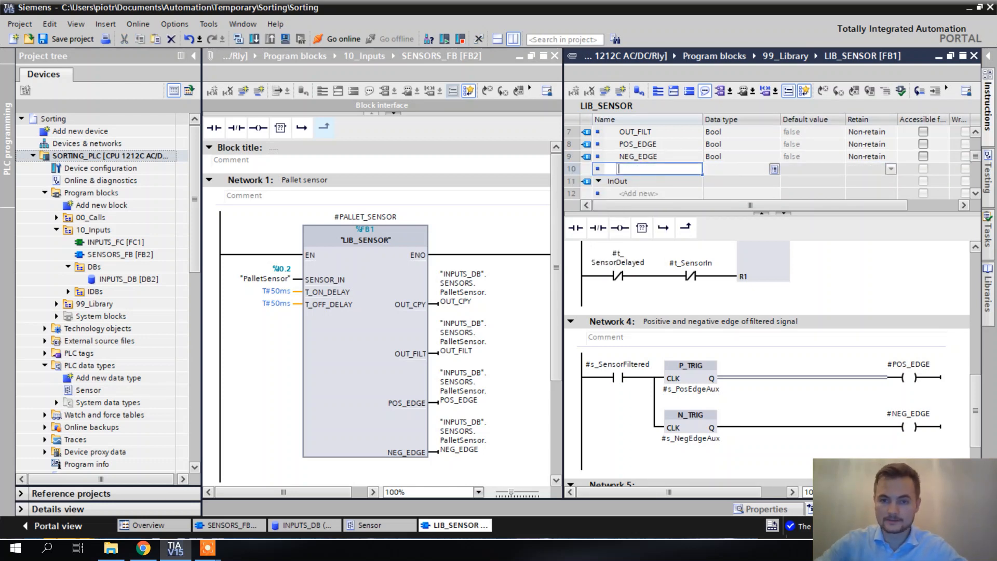
type("STAT")
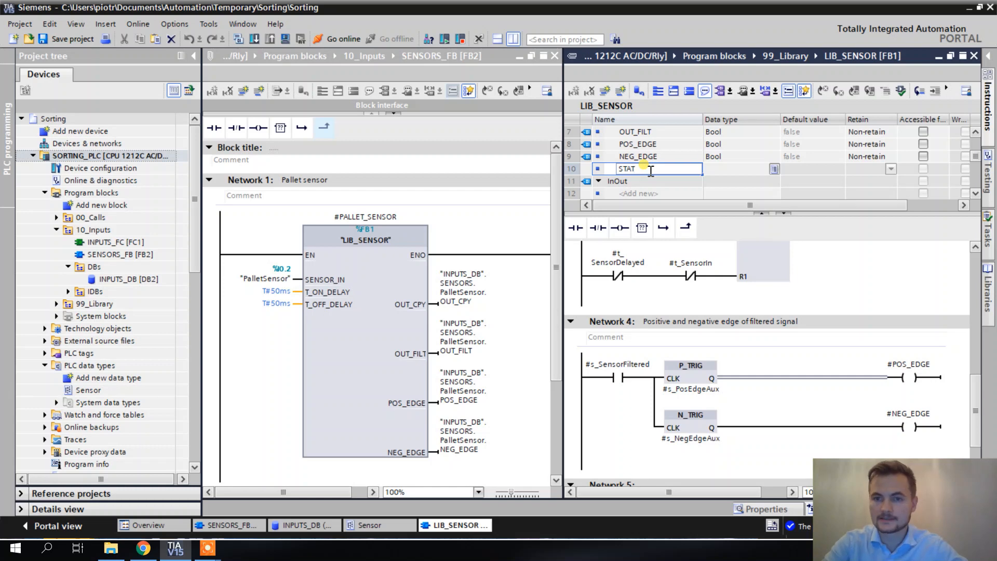
type("sen")
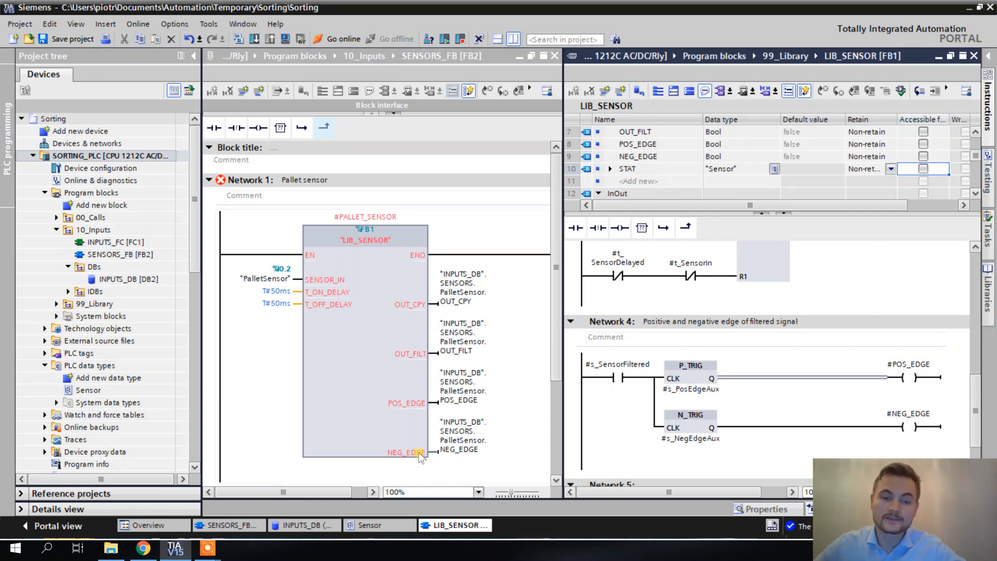
mouse_move(435, 332)
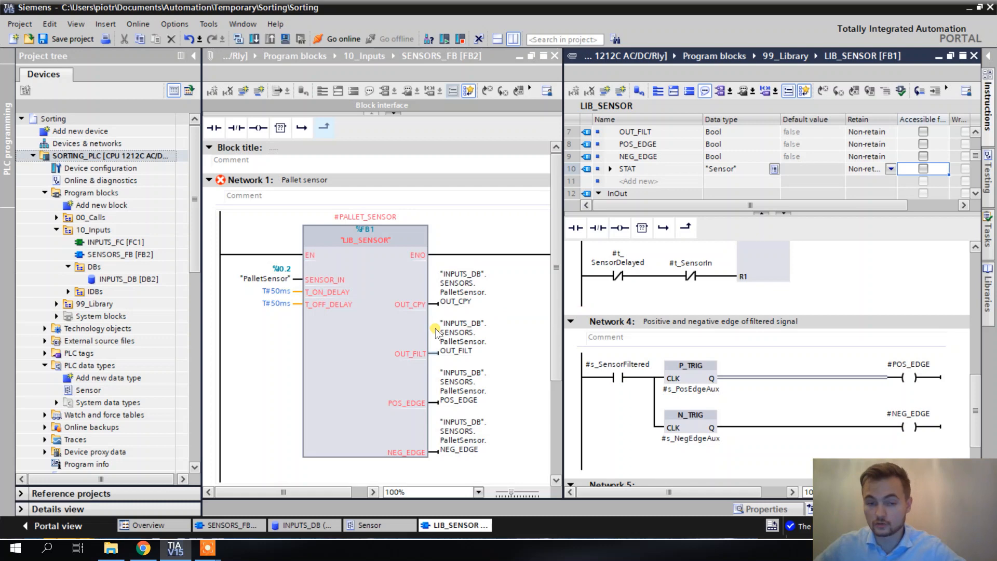
mouse_move(671, 159)
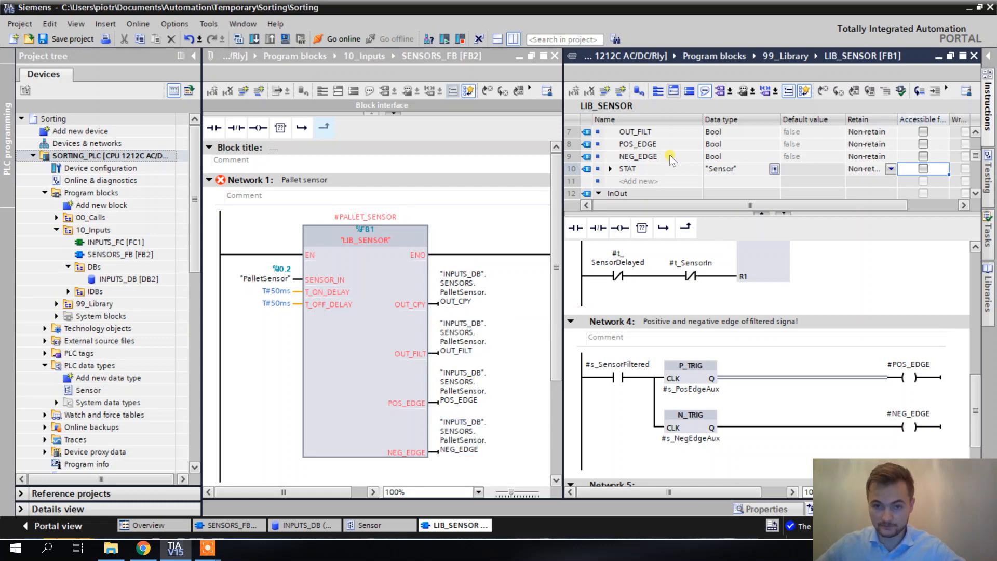
left_click(627, 169)
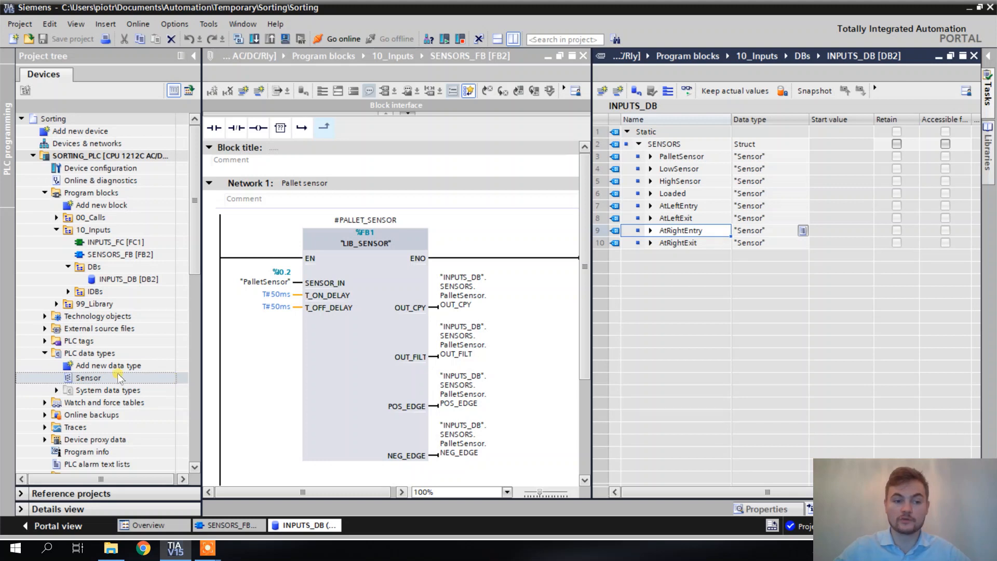
View the Sensor data type, then expand PalletSensor in INPUTS_DB to reveal OUT_CPY, OUT_FILT, POS_EDGE, NEG_EDGE
left_click(88, 378)
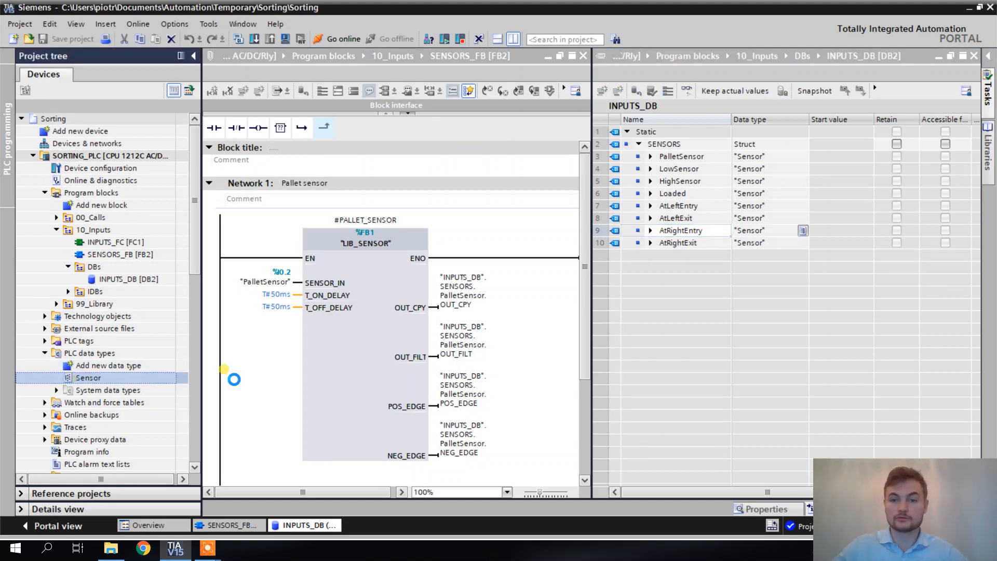
double_click(88, 378)
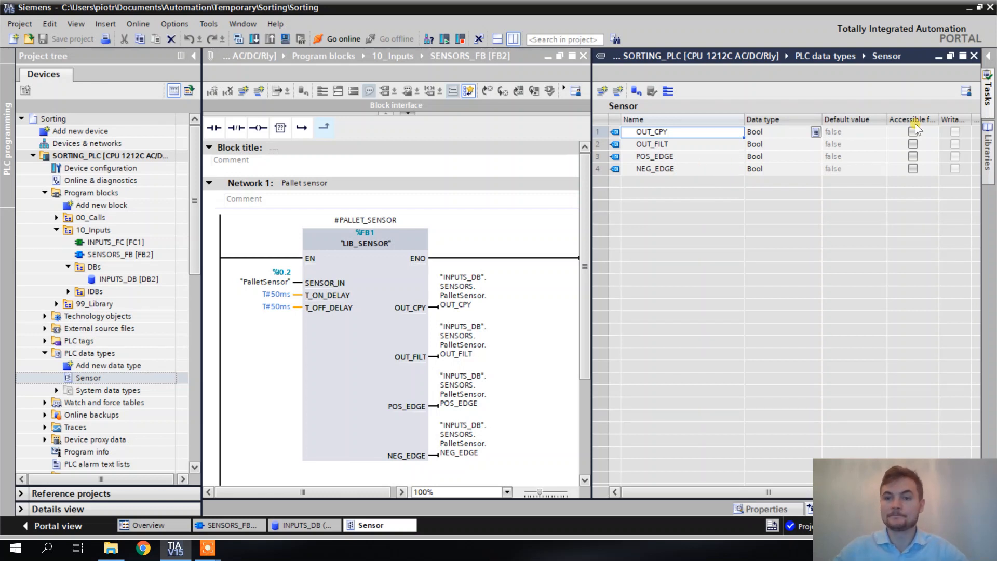
left_click(304, 525)
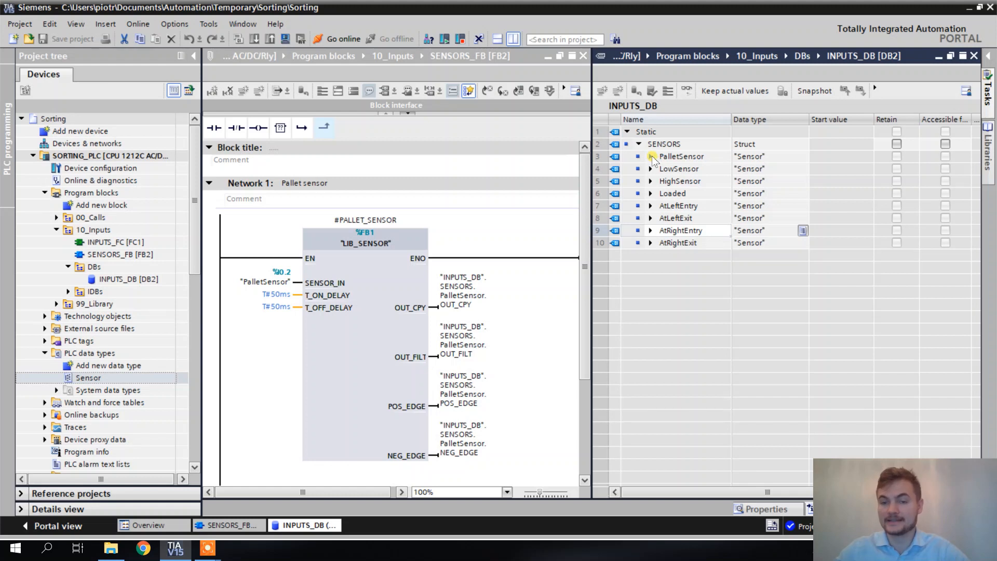
left_click(651, 156)
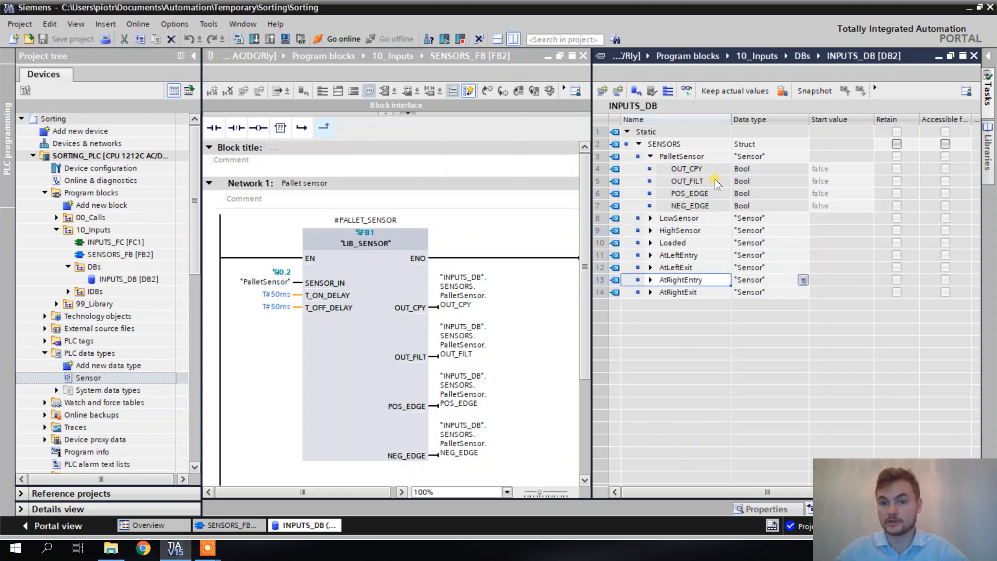